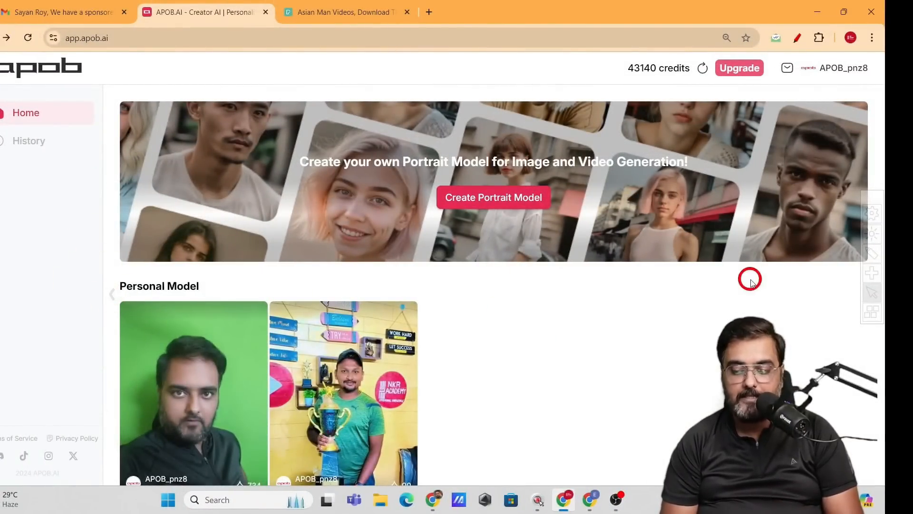
- Scroll down the home page and open the Create Model: Portrait form
{"action": "scroll", "scroll_direction": "down", "scroll_amount": 3}
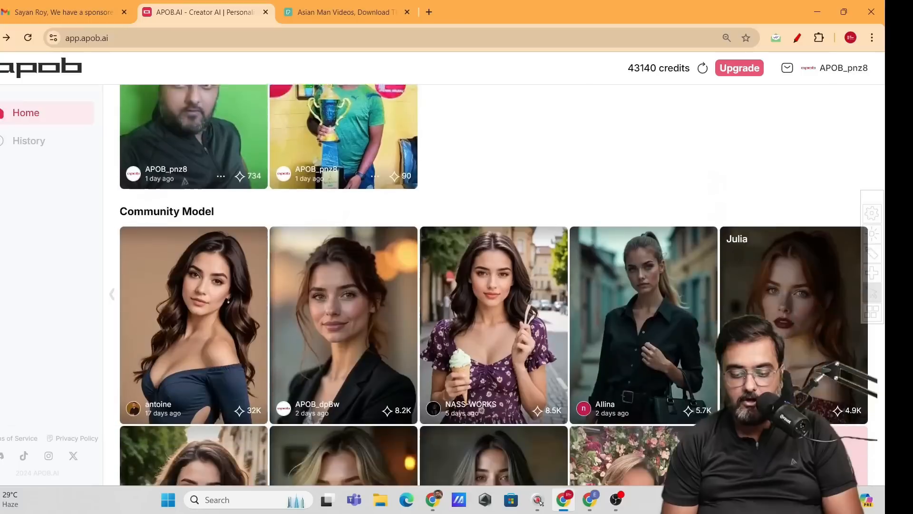
{"action": "scroll", "scroll_direction": "down", "scroll_amount": 3}
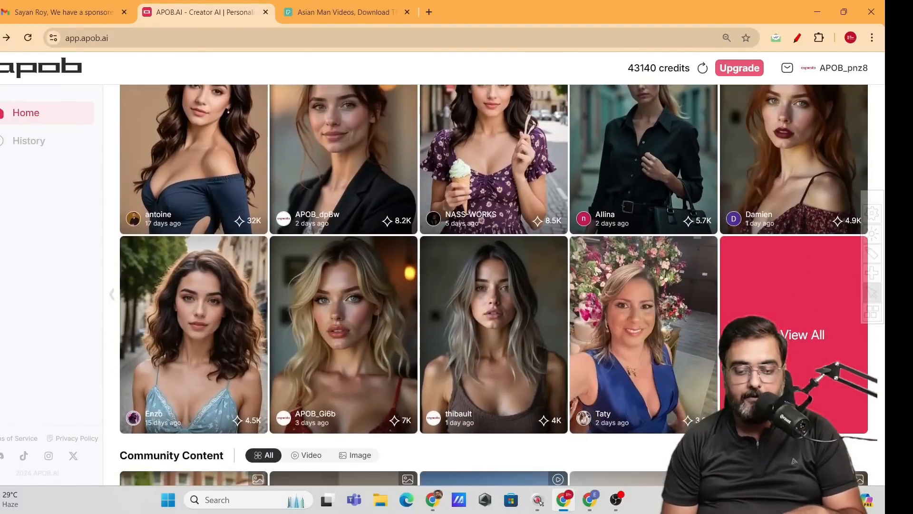
{"action": "scroll", "scroll_direction": "down", "scroll_amount": 3}
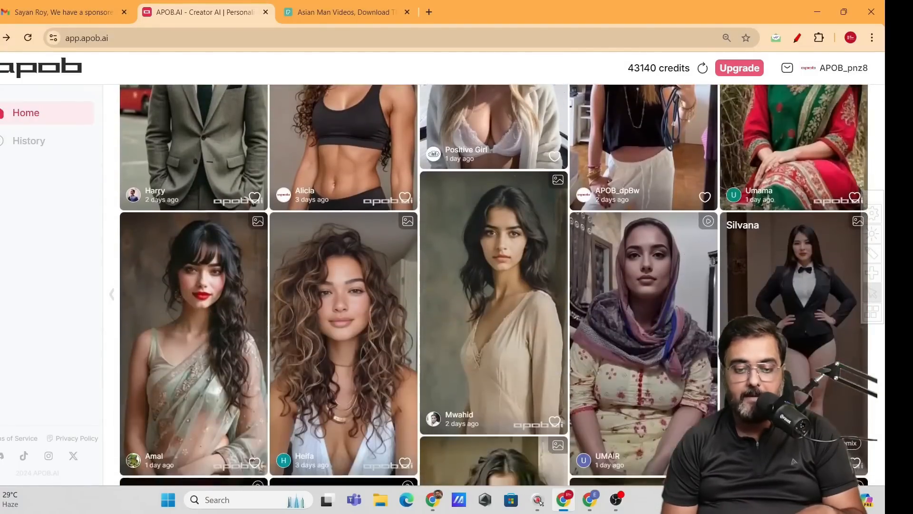
{"action": "scroll", "scroll_direction": "down", "scroll_amount": 3}
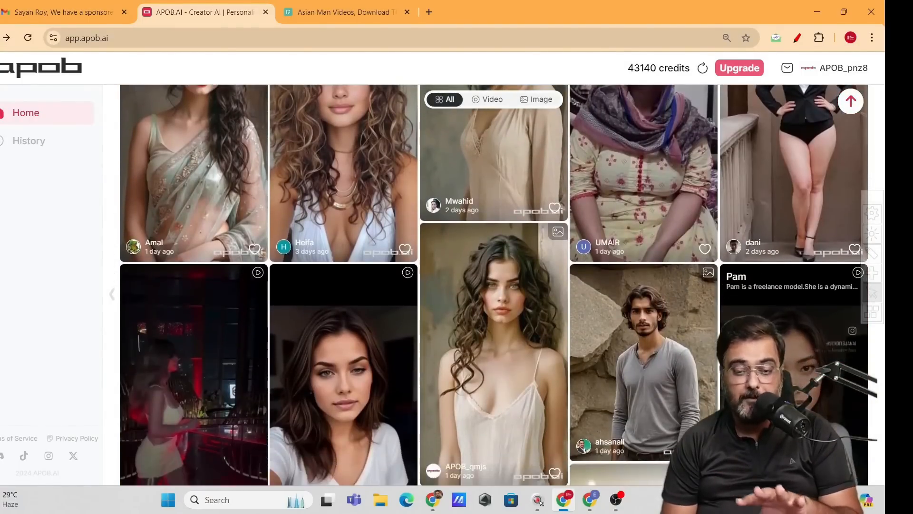
{"action": "scroll", "scroll_direction": "down", "scroll_amount": 3}
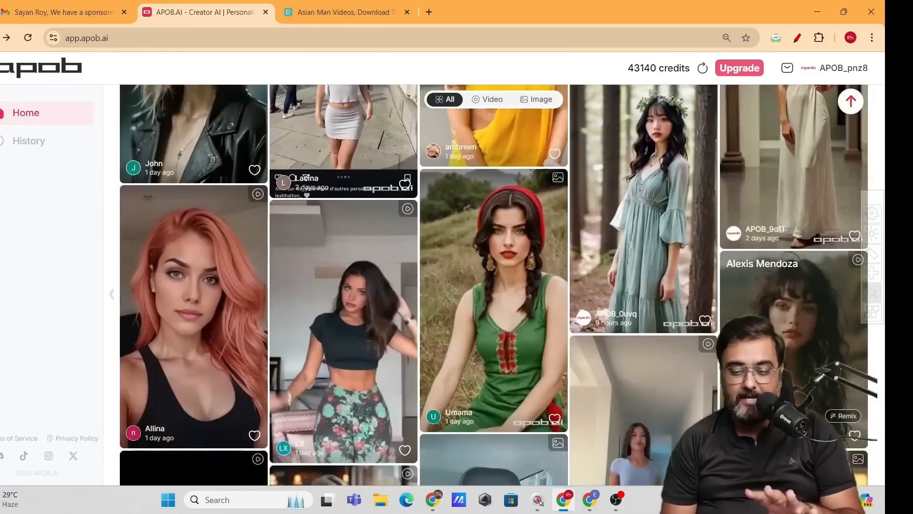
{"action": "scroll", "scroll_direction": "down", "scroll_amount": 3}
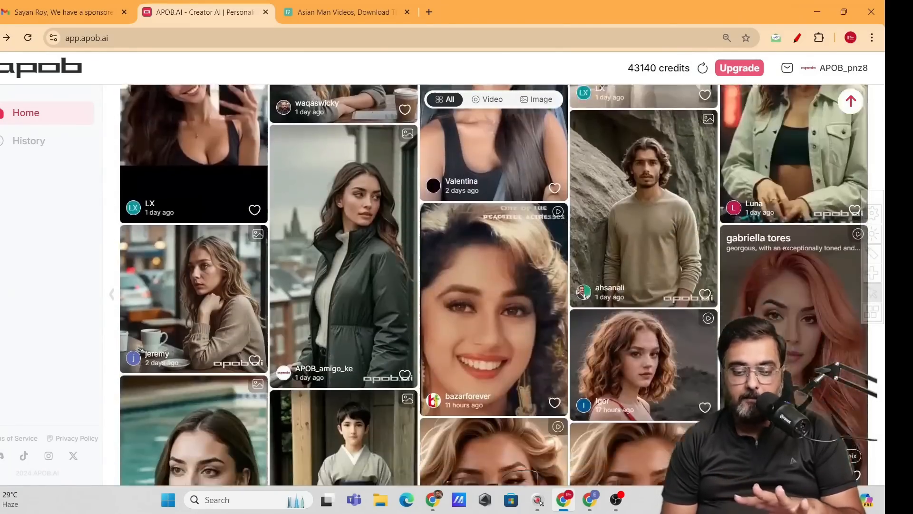
{"action": "scroll", "scroll_direction": "down", "scroll_amount": 3}
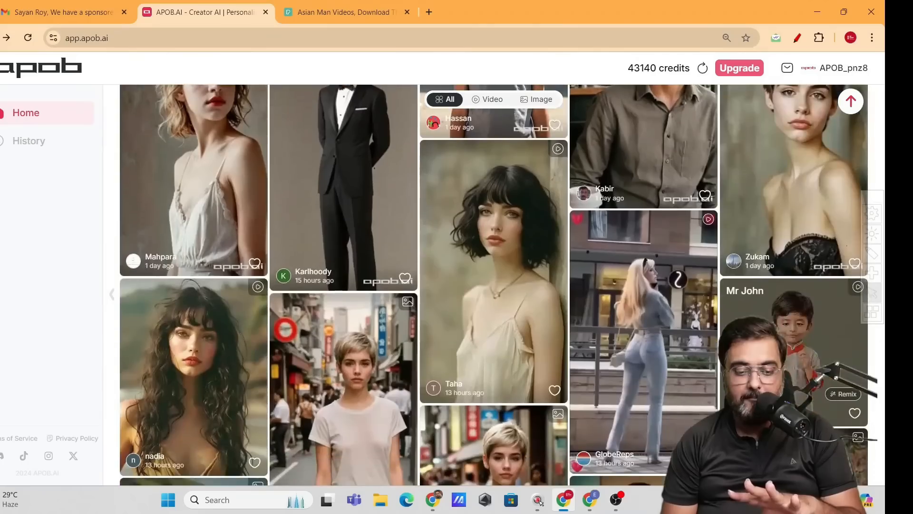
{"action": "scroll", "scroll_direction": "down", "scroll_amount": 3}
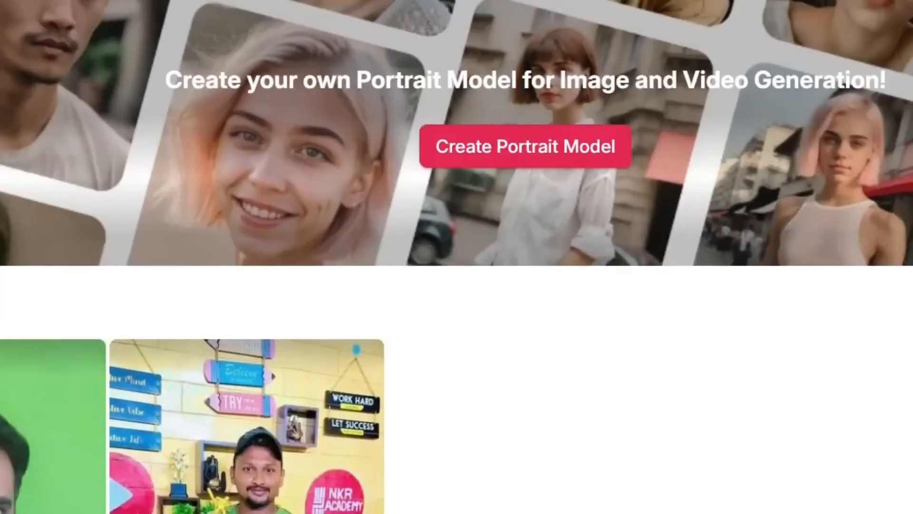
{"action": "left_click", "coordinate": [507, 157]}
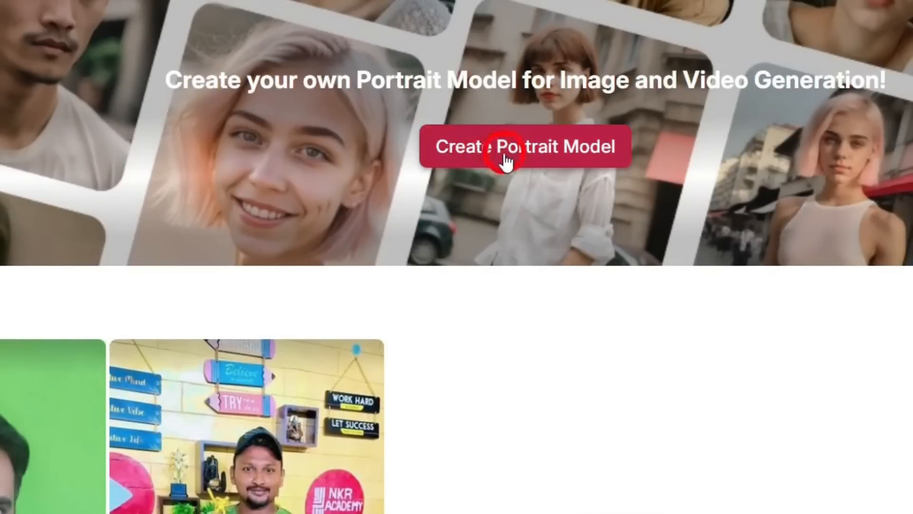
{"action": "left_click", "coordinate": [525, 146]}
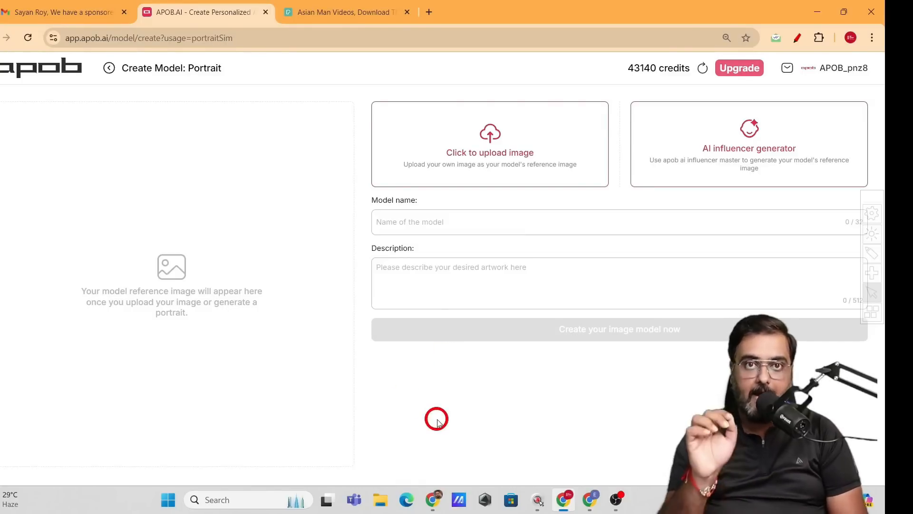
{"action": "mouse_move", "coordinate": [490, 143]}
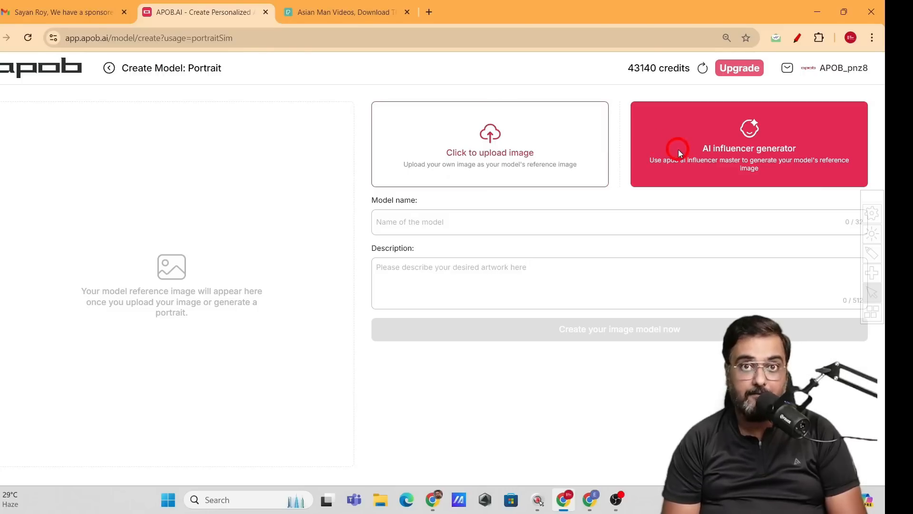
- Generate a randomized AI influencer portrait of a blonde woman and view it enlarged
{"action": "left_click", "coordinate": [748, 144]}
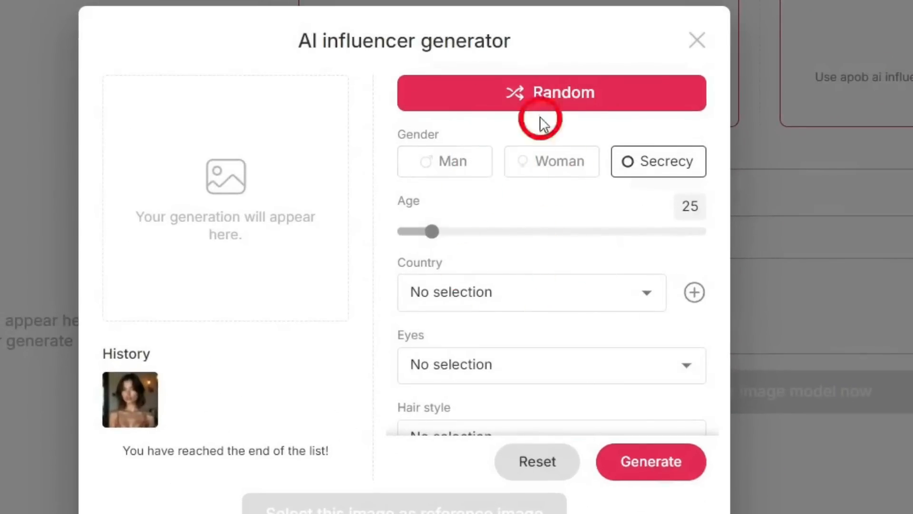
{"action": "left_click", "coordinate": [550, 92]}
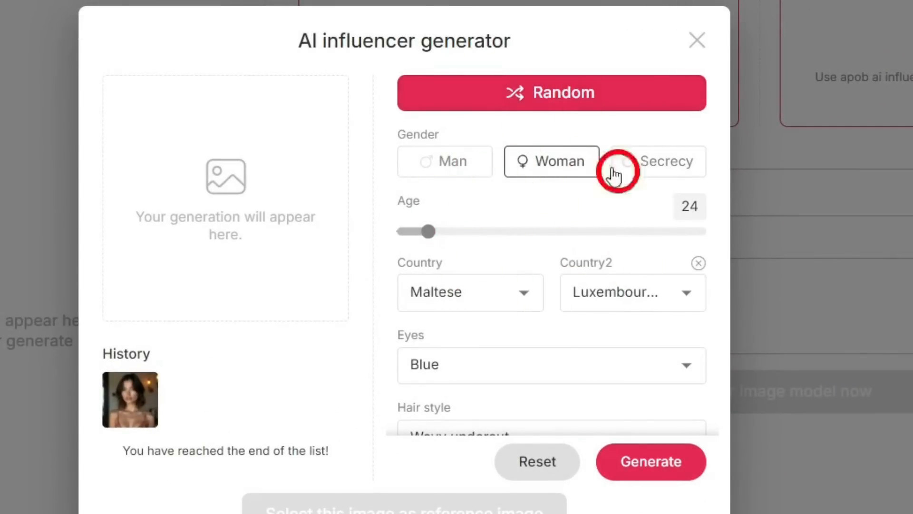
{"action": "mouse_move", "coordinate": [576, 211]}
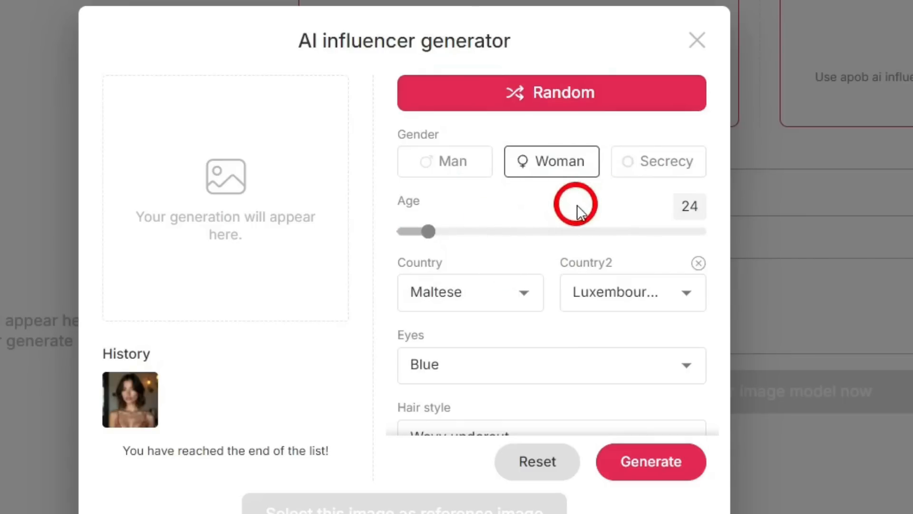
{"action": "left_click", "coordinate": [651, 461]}
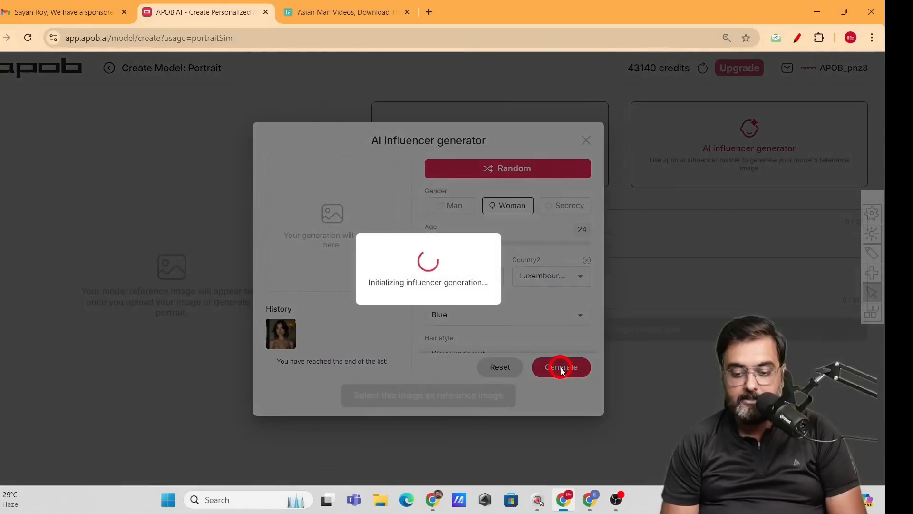
{"action": "left_click", "coordinate": [560, 367]}
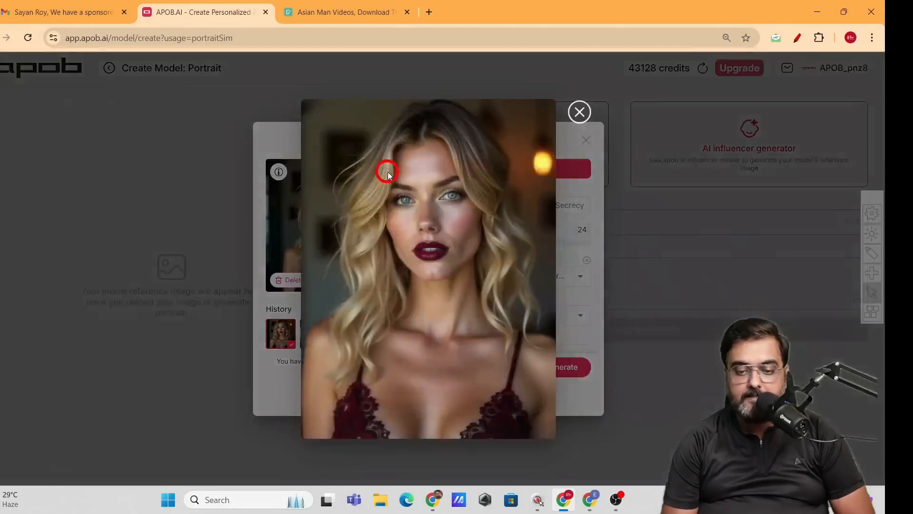
{"action": "mouse_move", "coordinate": [431, 161]}
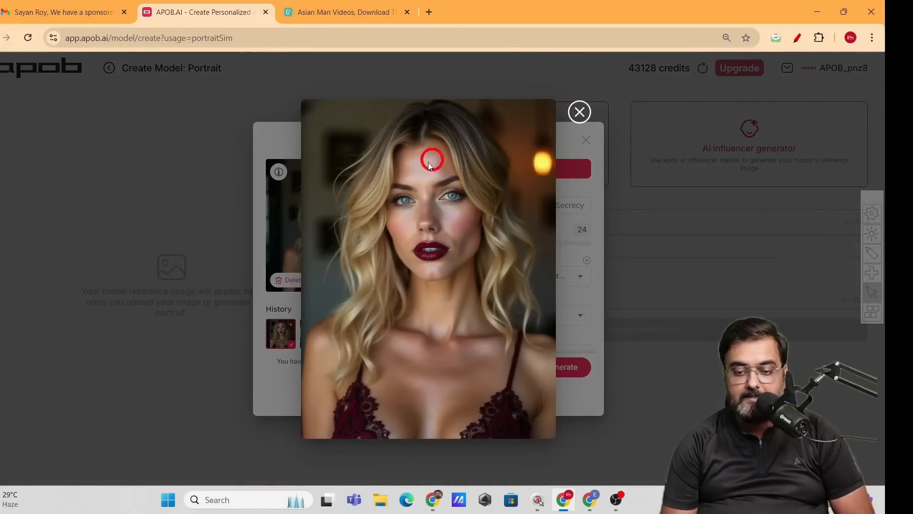
{"action": "mouse_move", "coordinate": [359, 228]}
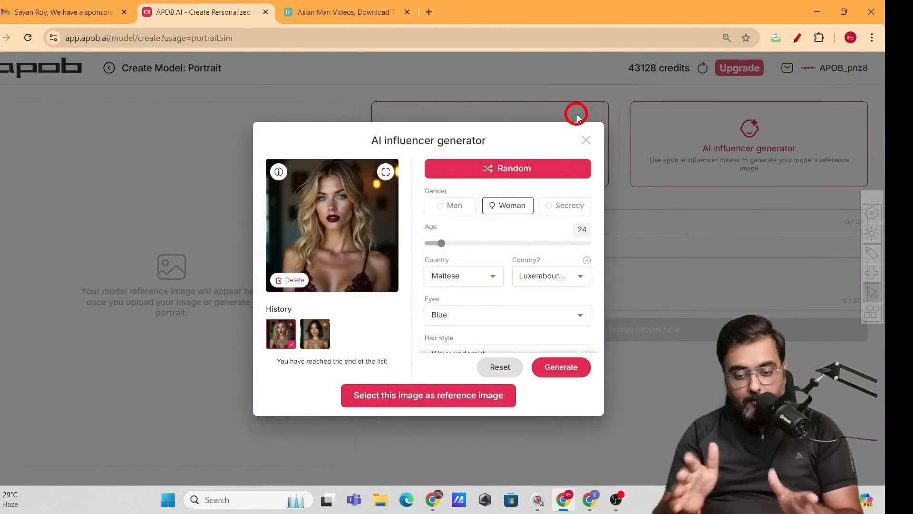
{"action": "mouse_move", "coordinate": [508, 291]}
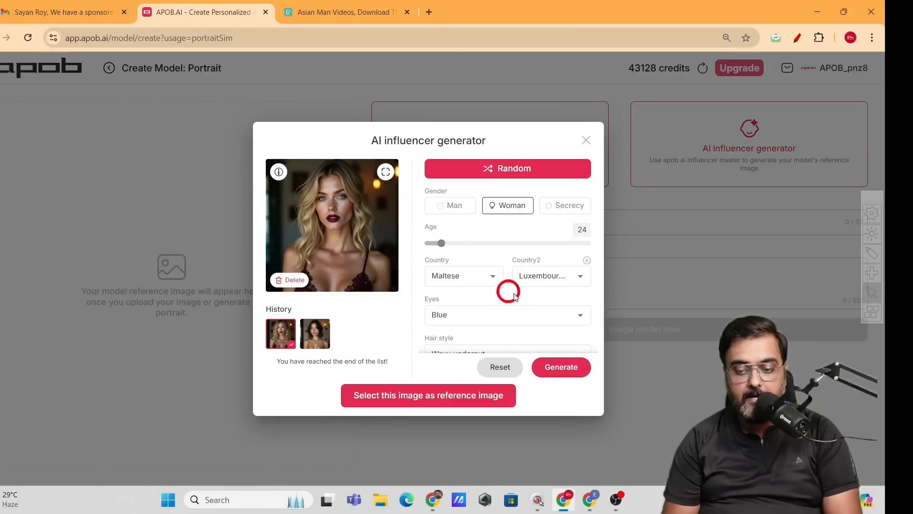
{"action": "mouse_move", "coordinate": [473, 298]}
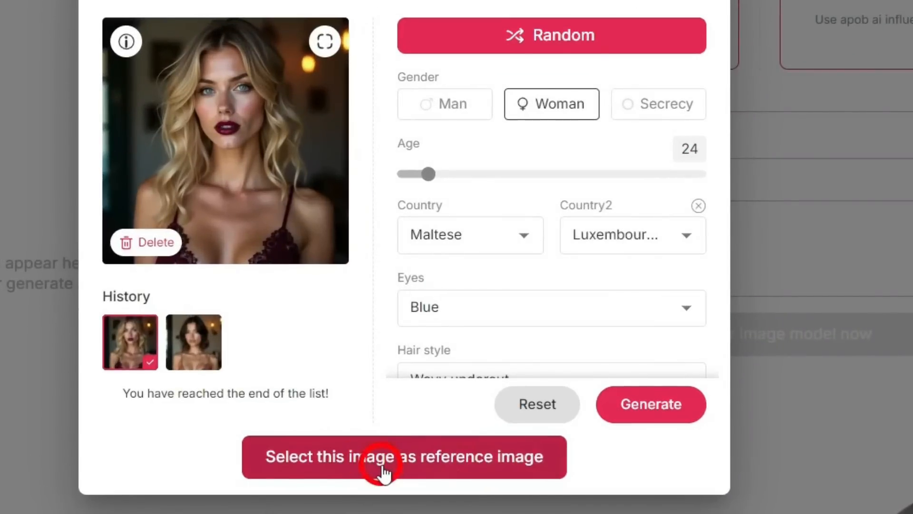
- Use the generated portrait as reference, name the model 'AI Influencer Natalia', and create it
{"action": "left_click", "coordinate": [403, 456]}
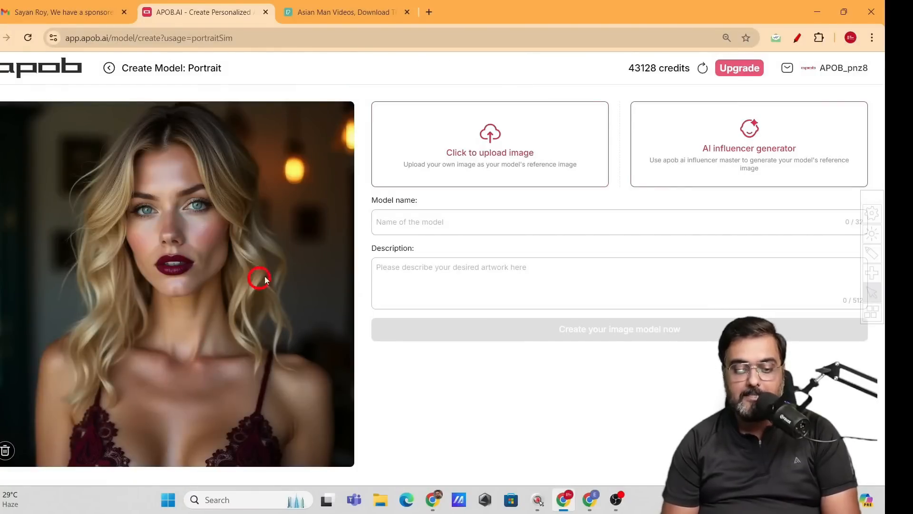
{"action": "left_click", "coordinate": [429, 222]}
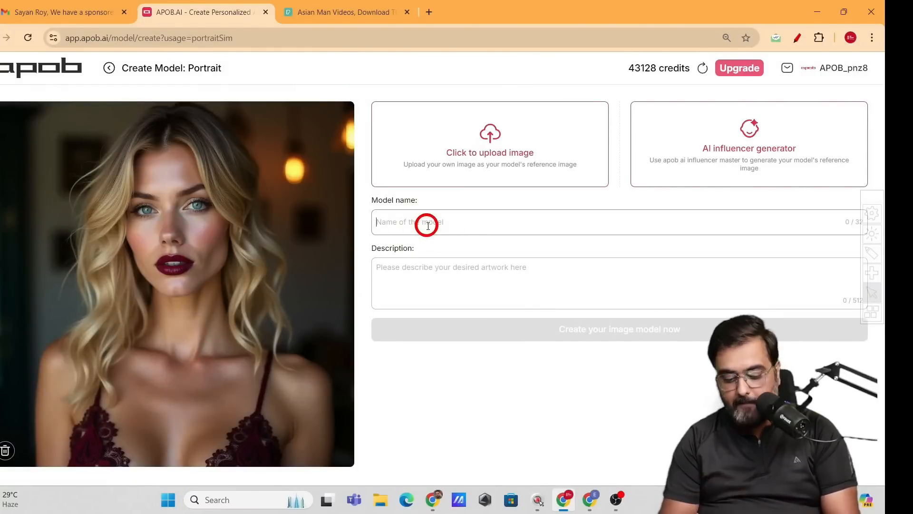
{"action": "type", "text": "AI Influencer Natalia"}
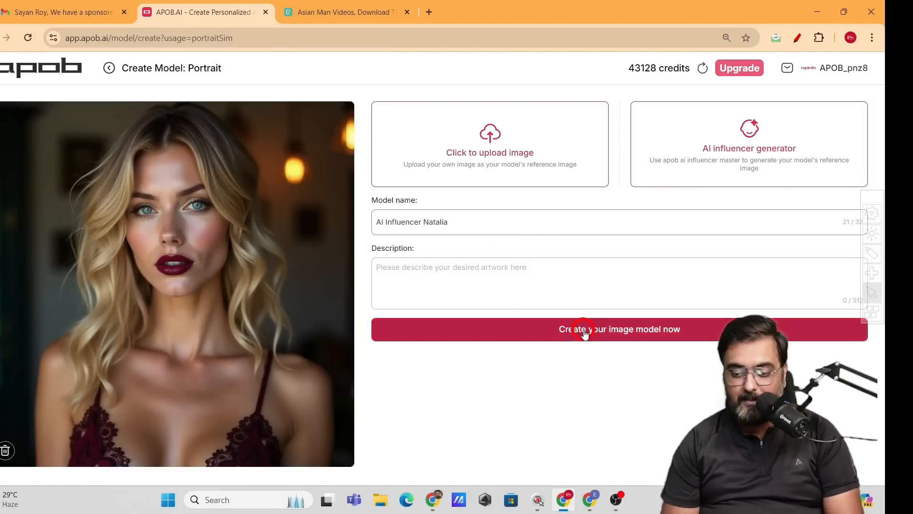
{"action": "left_click", "coordinate": [620, 330]}
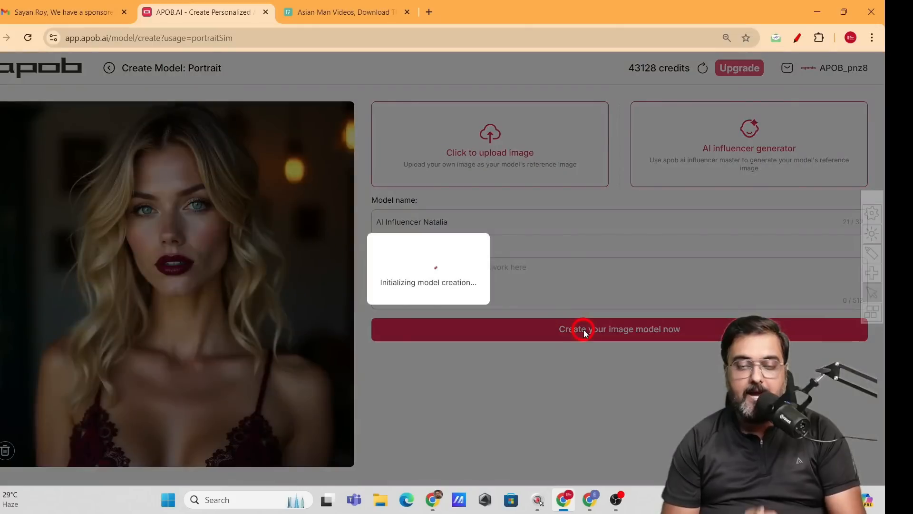
{"action": "left_click", "coordinate": [620, 329]}
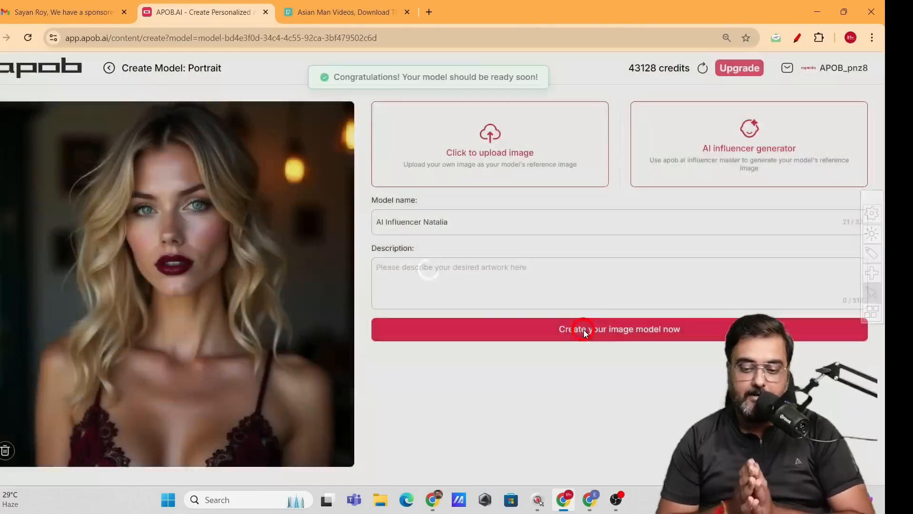
- Wait for the 'Hold tight' notice to clear and Natalia's thumbnail to load
{"action": "left_click", "coordinate": [620, 329]}
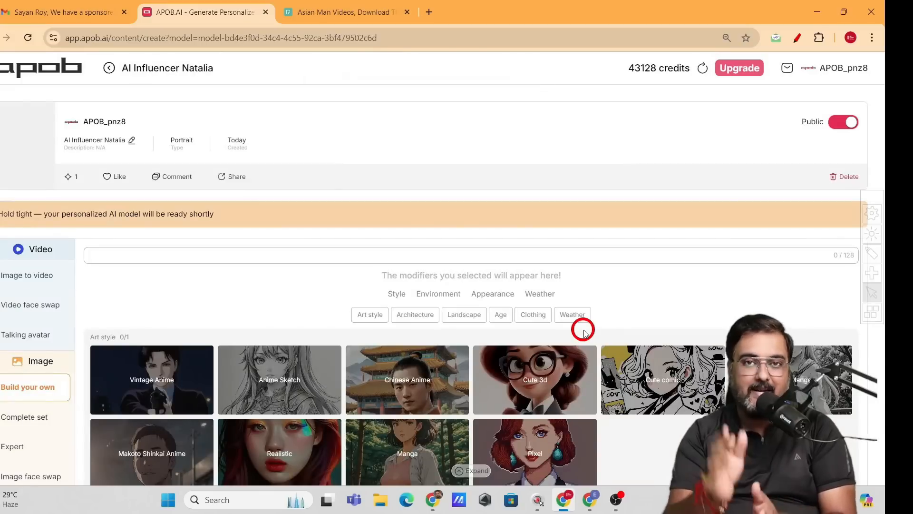
{"action": "left_click", "coordinate": [396, 294]}
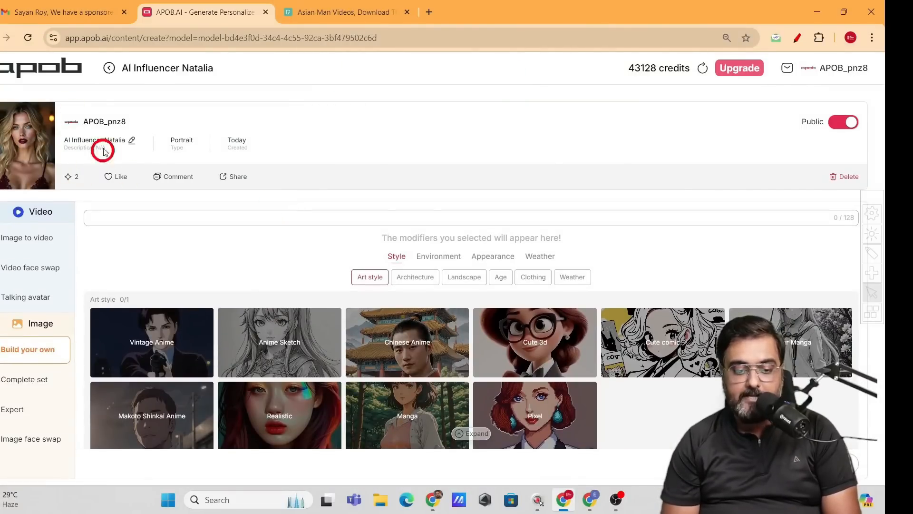
{"action": "mouse_move", "coordinate": [187, 251]}
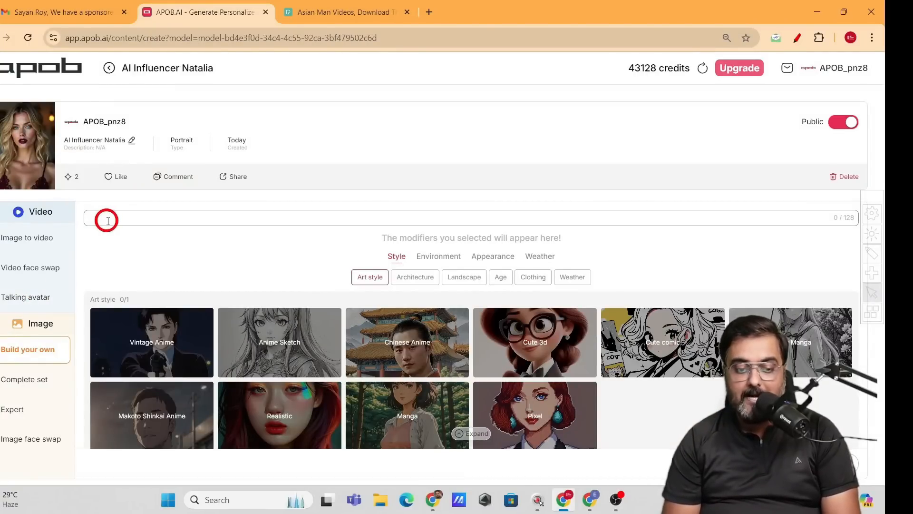
- Describe Natalia in a swimsuit beside a sunny hotel swimming pool, and browse style modifiers
{"action": "left_click", "coordinate": [107, 218]}
{"action": "type", "text": "beside a swimming pool dressed in a swimming costume in a sunny day. in the background there is a luxurious hotel"}
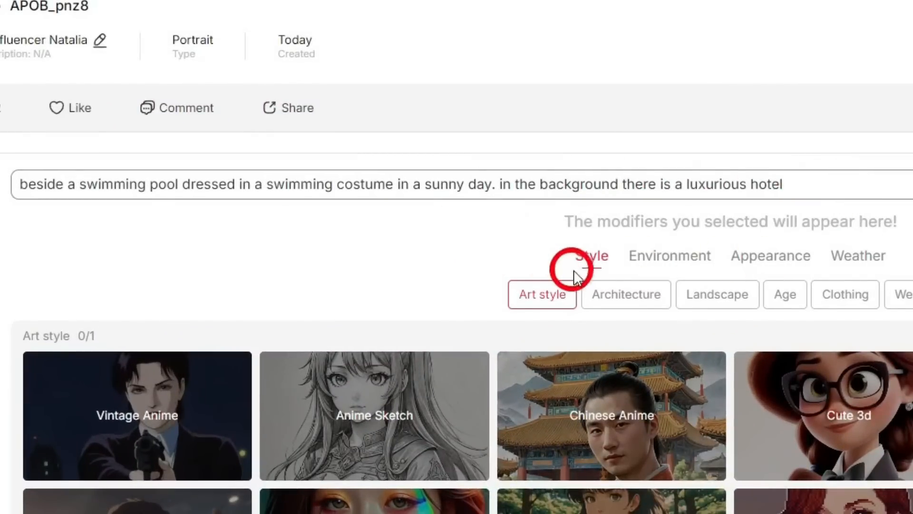
{"action": "left_click", "coordinate": [591, 255]}
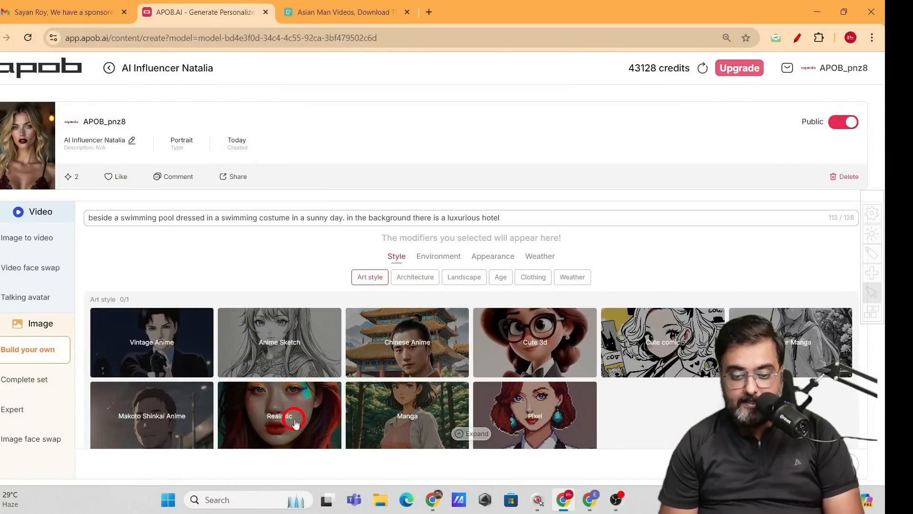
- Choose the Realistic art style and Swimming pool setting, browsing landscape and clothing options
{"action": "left_click", "coordinate": [438, 256]}
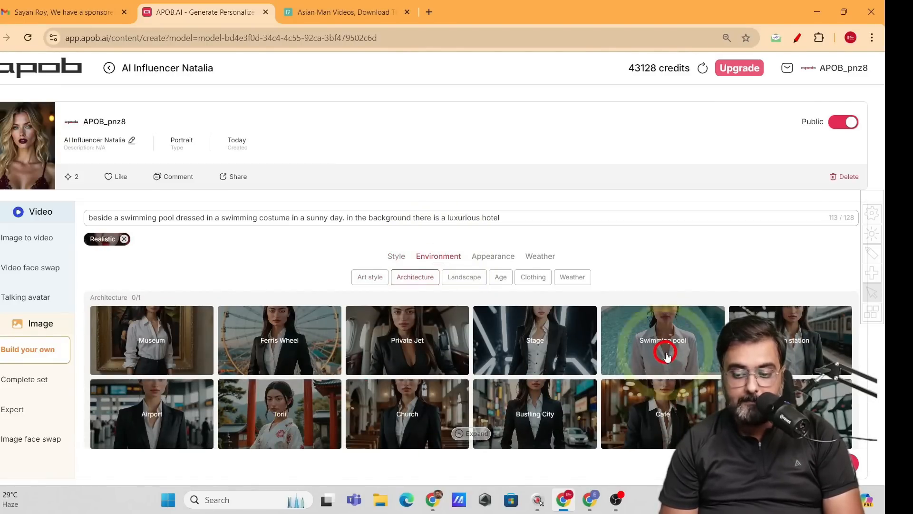
{"action": "left_click", "coordinate": [463, 277]}
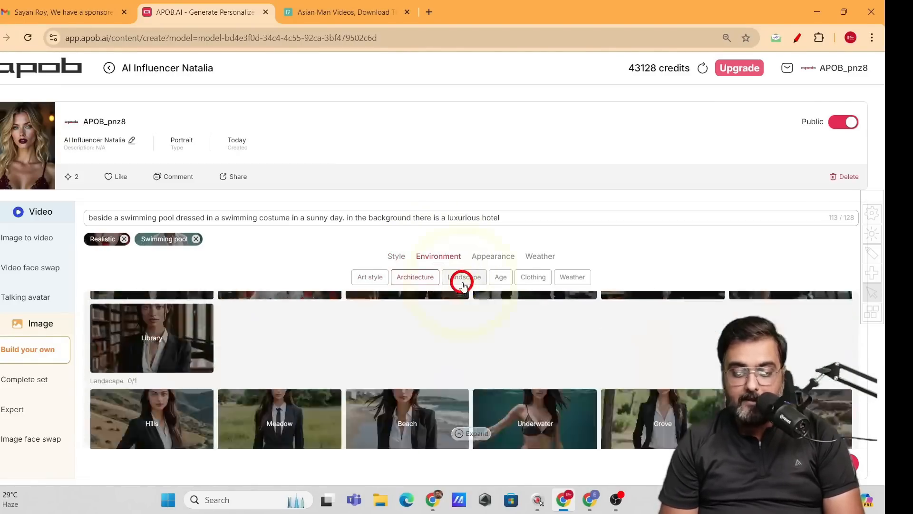
{"action": "left_click", "coordinate": [464, 277]}
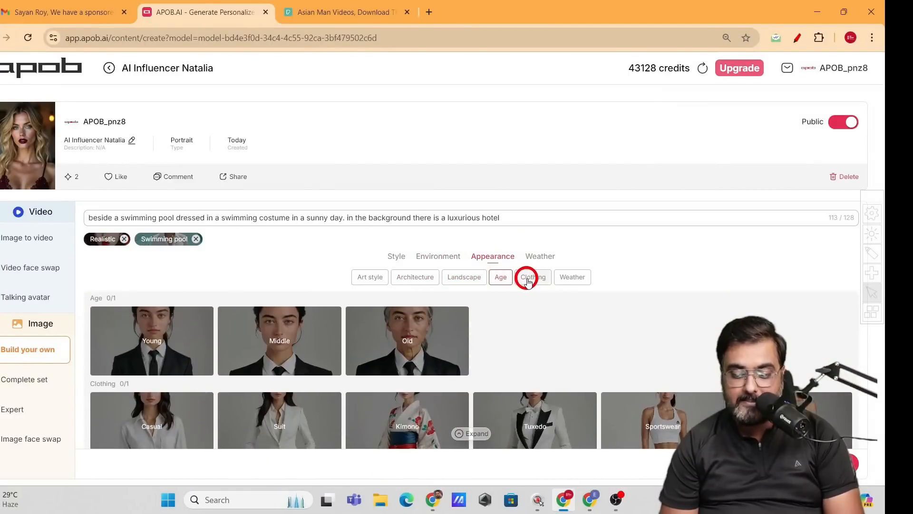
{"action": "left_click", "coordinate": [572, 277]}
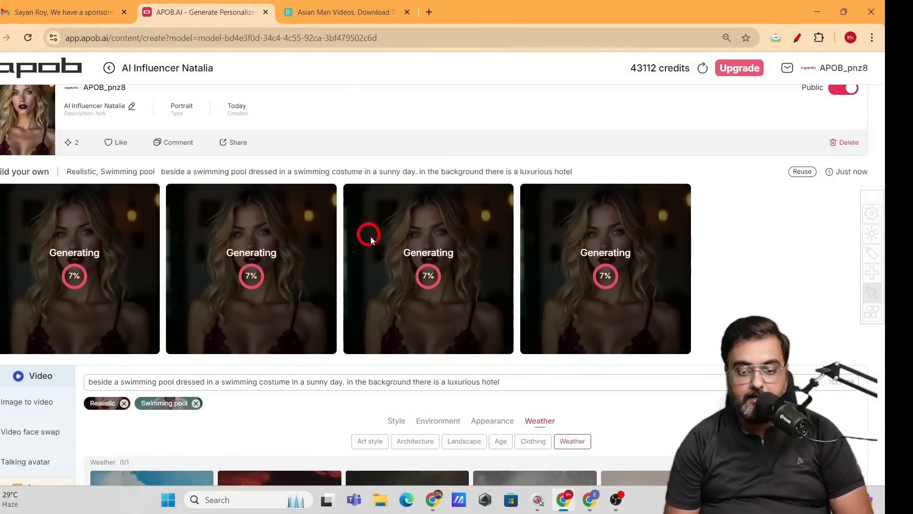
{"action": "mouse_move", "coordinate": [389, 296]}
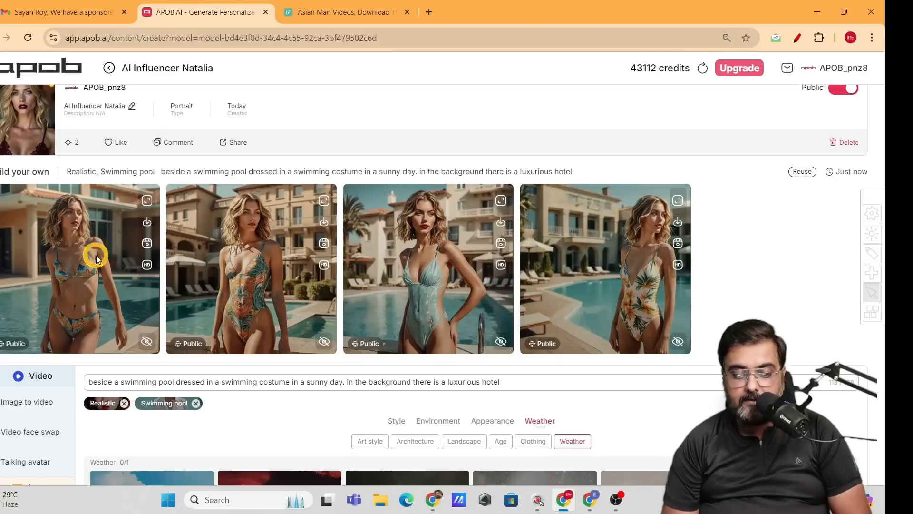
- View the first and second generated poolside images enlarged, then close them
{"action": "left_click", "coordinate": [147, 200]}
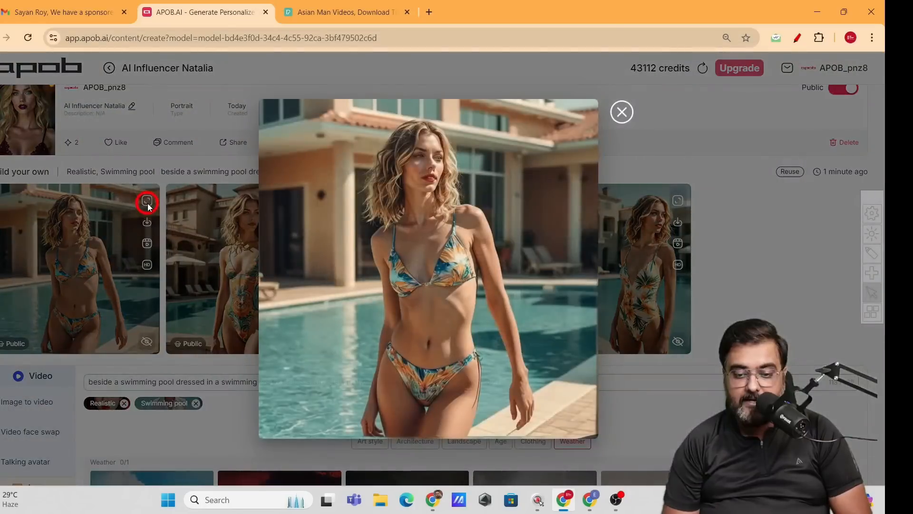
{"action": "mouse_move", "coordinate": [609, 119]}
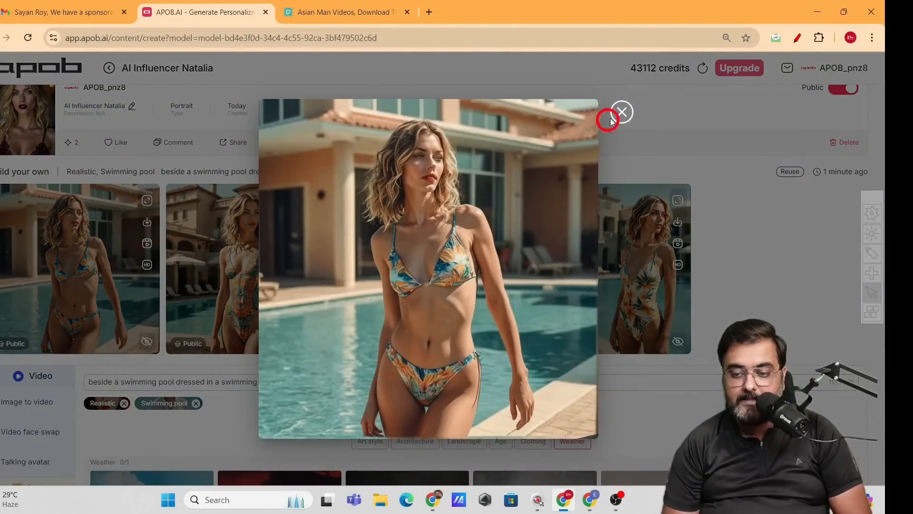
{"action": "left_click", "coordinate": [622, 112]}
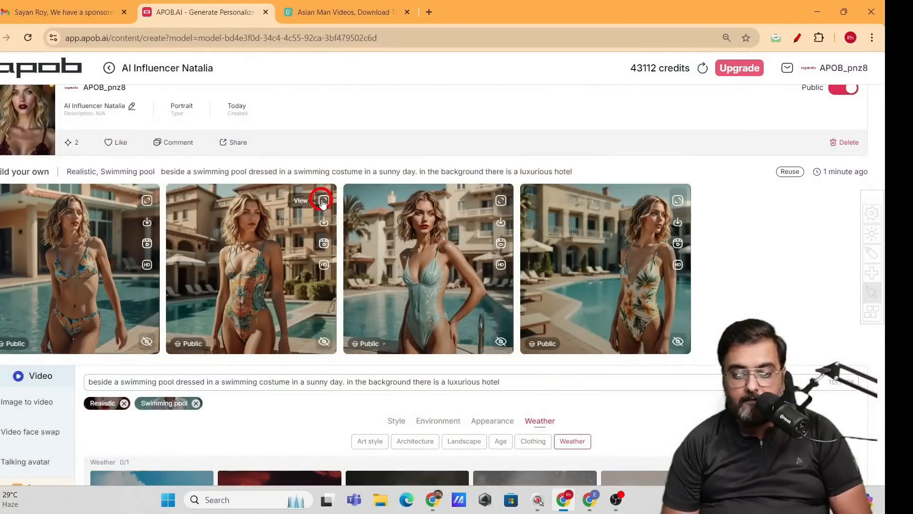
{"action": "left_click", "coordinate": [301, 200]}
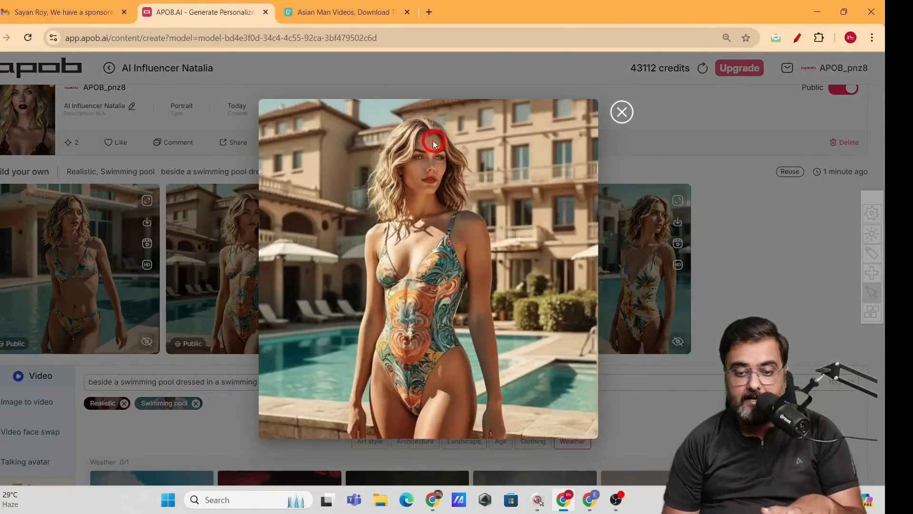
{"action": "left_click", "coordinate": [621, 111]}
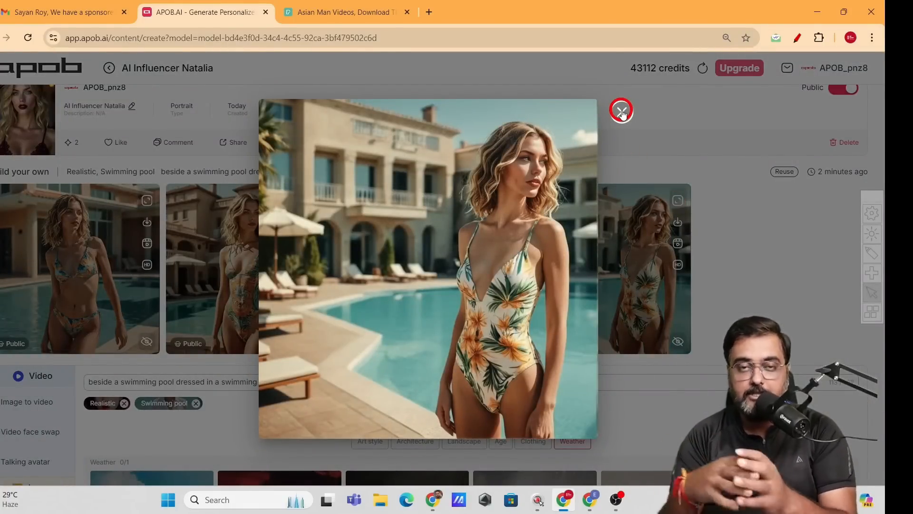
{"action": "left_click", "coordinate": [621, 110]}
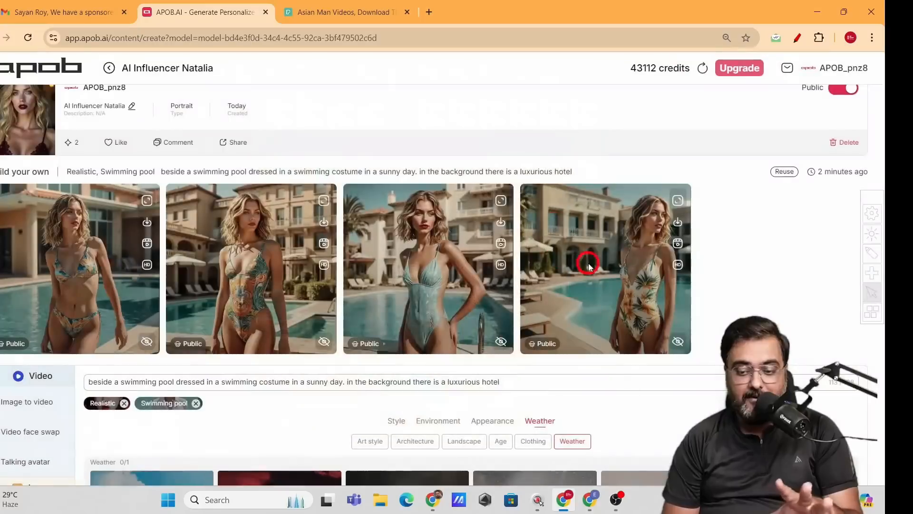
{"action": "mouse_move", "coordinate": [504, 276]}
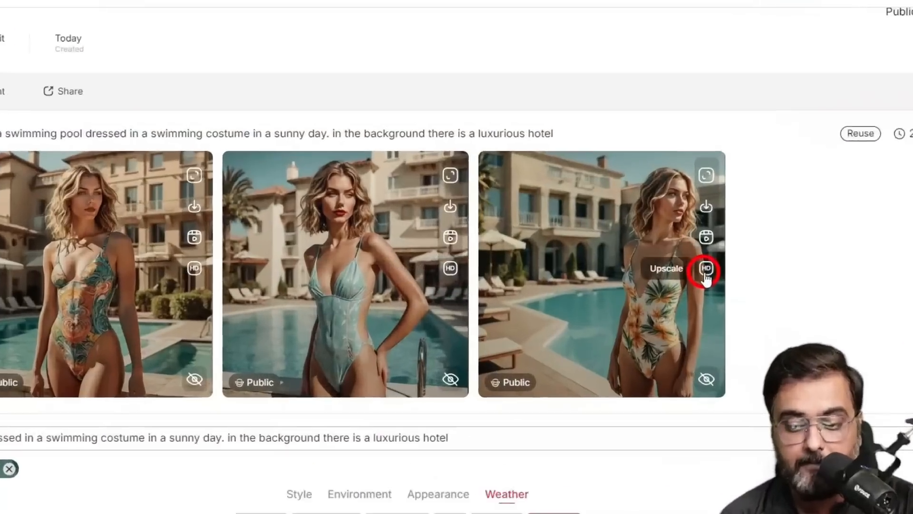
- HD-upscale the fourth floral-swimsuit poolside image and view the result enlarged
{"action": "left_click", "coordinate": [706, 269]}
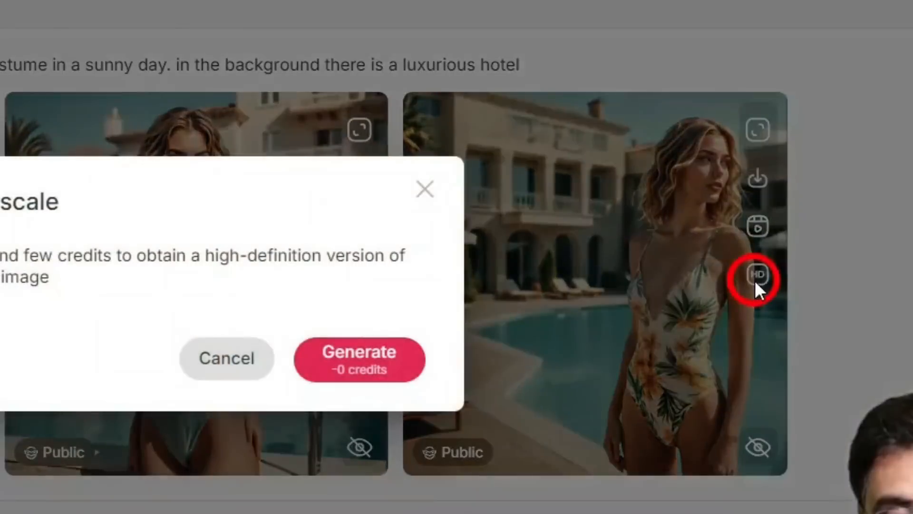
{"action": "left_click", "coordinate": [359, 359]}
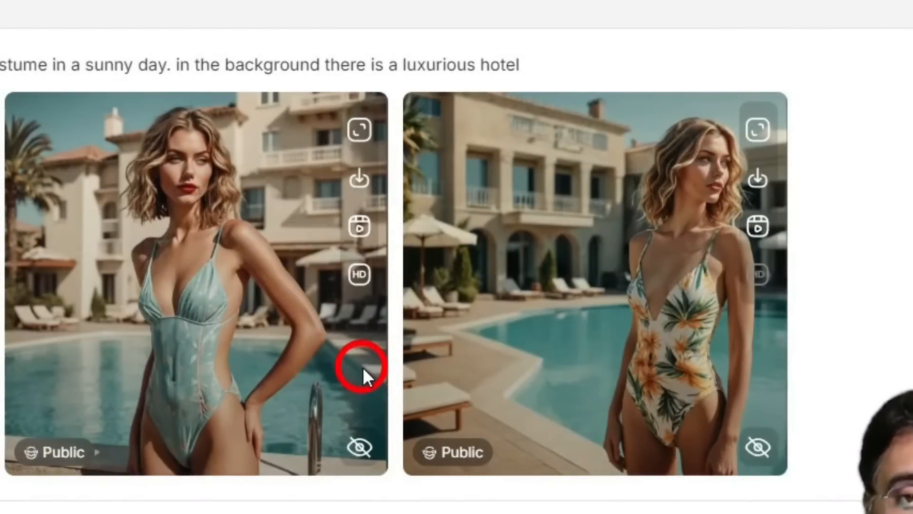
{"action": "left_click", "coordinate": [360, 274]}
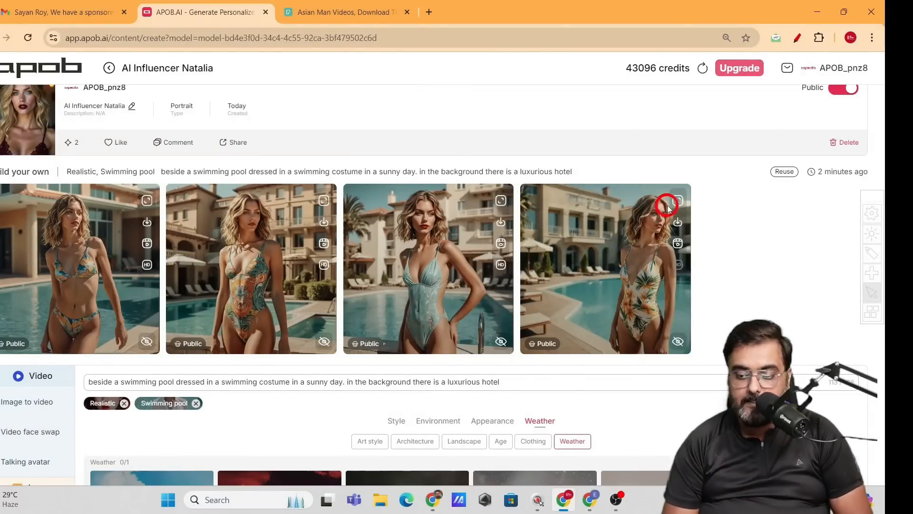
{"action": "left_click", "coordinate": [675, 200]}
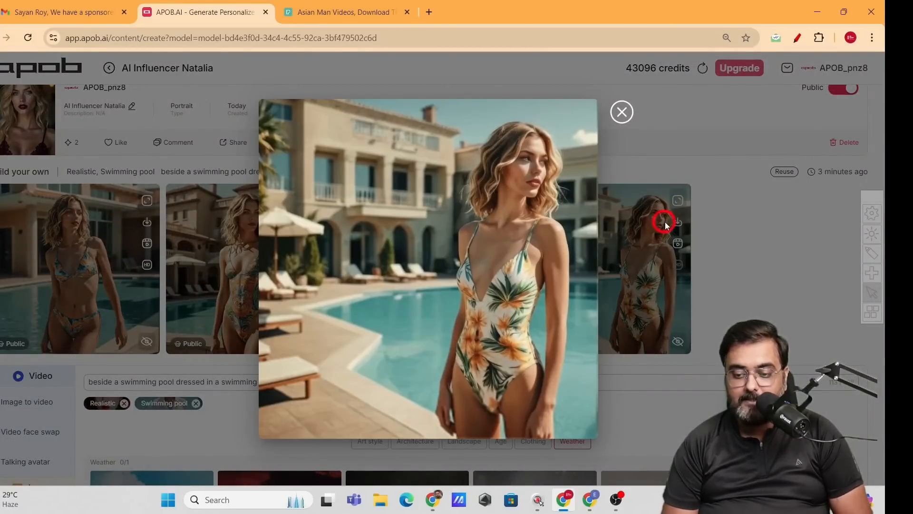
{"action": "left_click", "coordinate": [622, 112]}
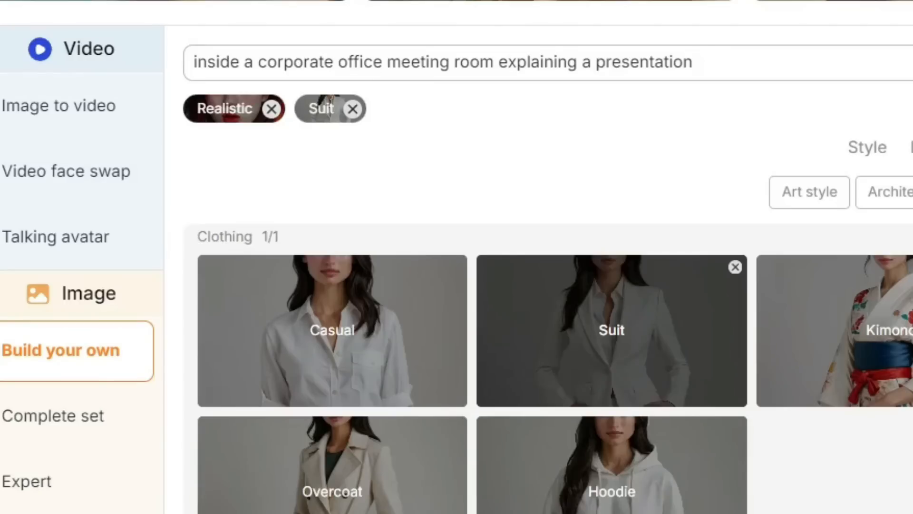
{"action": "left_click", "coordinate": [529, 62]}
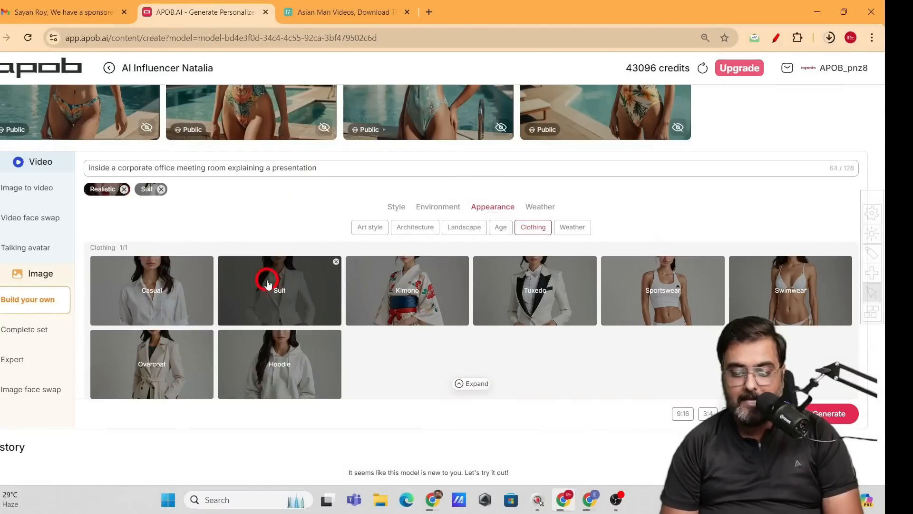
{"action": "left_click", "coordinate": [828, 414]}
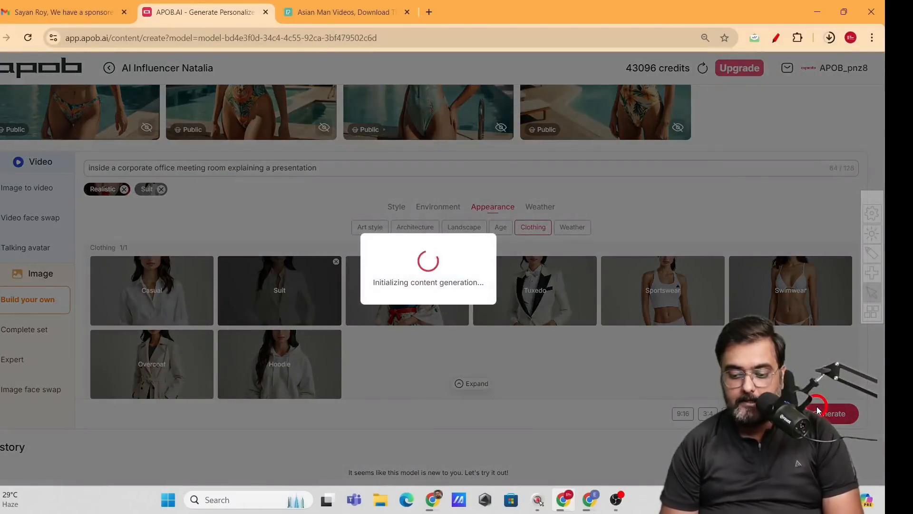
{"action": "left_click", "coordinate": [831, 414]}
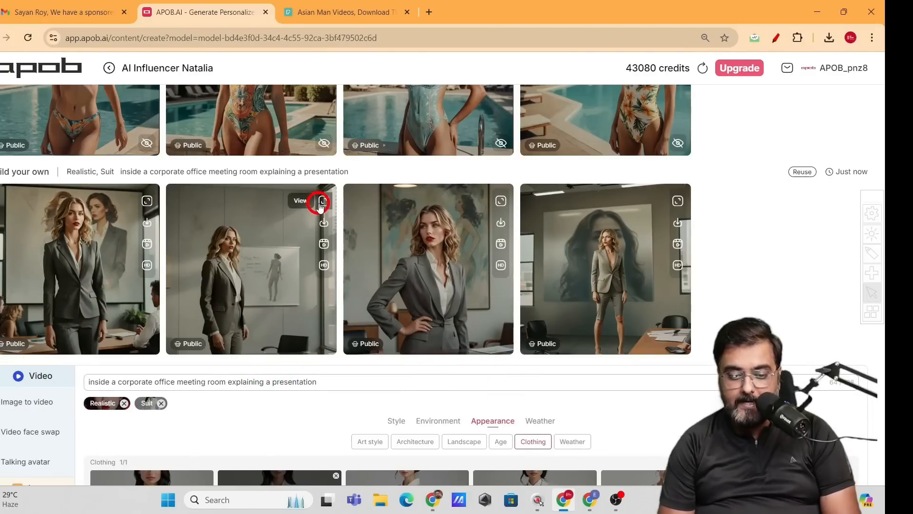
{"action": "left_click", "coordinate": [299, 200]}
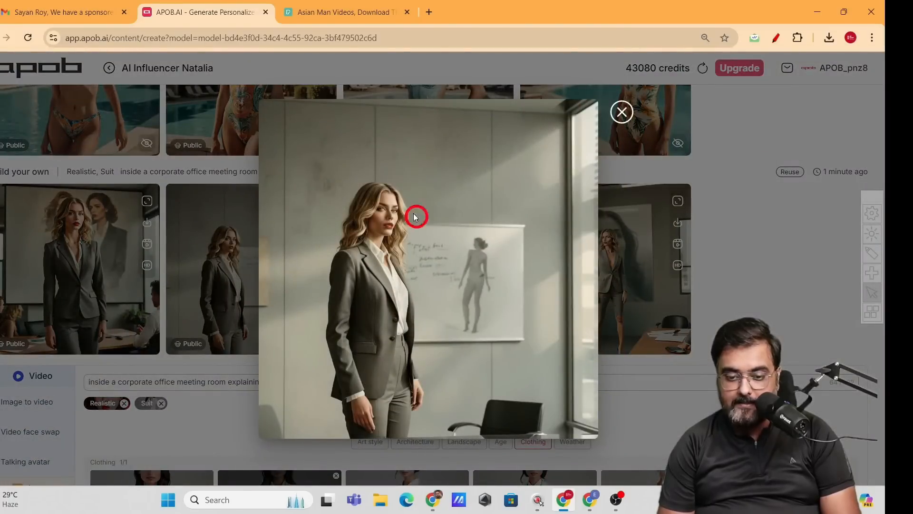
{"action": "left_click", "coordinate": [622, 112]}
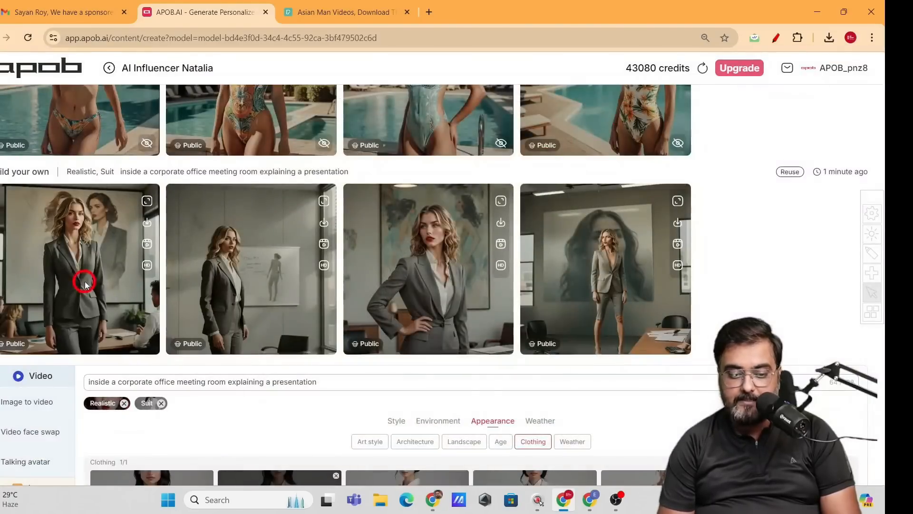
{"action": "mouse_move", "coordinate": [146, 200]}
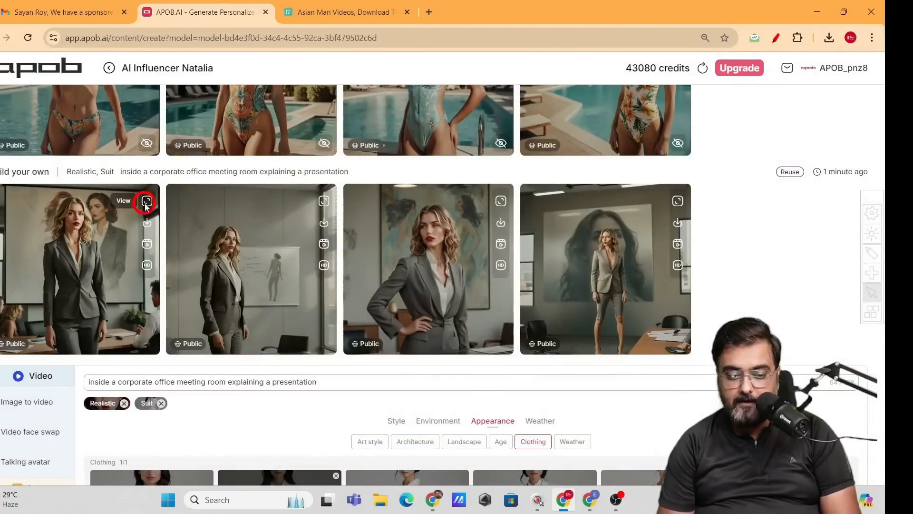
{"action": "left_click", "coordinate": [146, 202]}
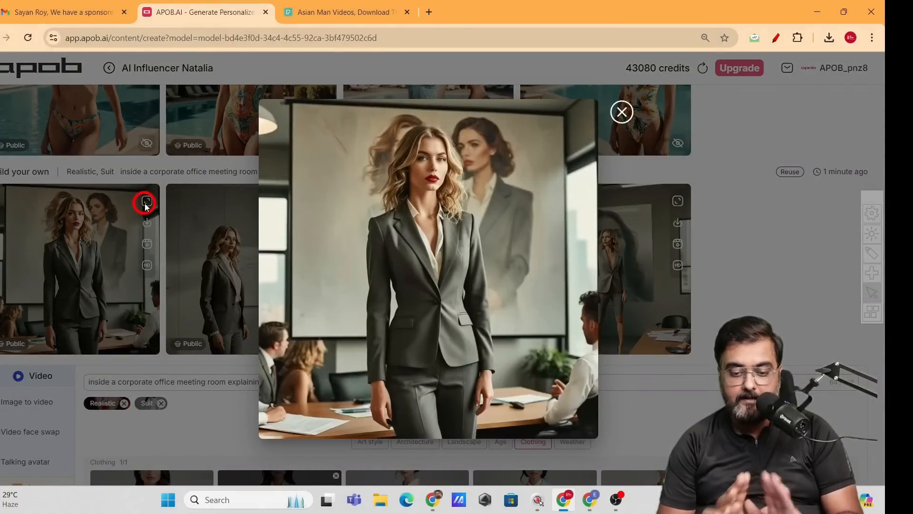
{"action": "mouse_move", "coordinate": [408, 179]}
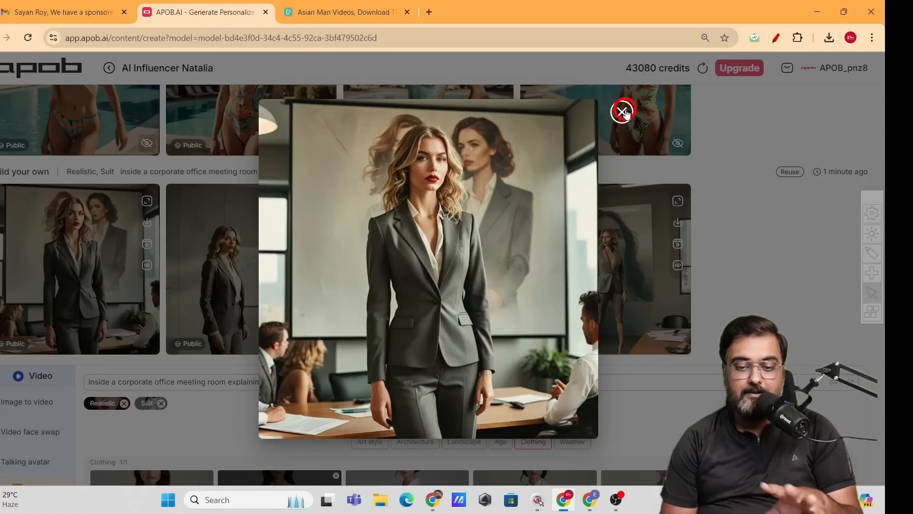
{"action": "left_click", "coordinate": [622, 112]}
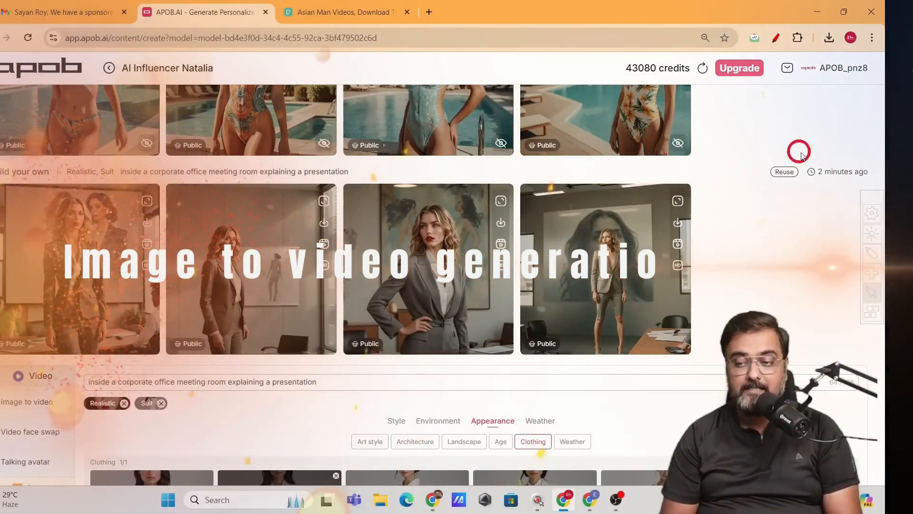
- Send the fourth poolside swimsuit image to video generation and confirm the credit cost
{"action": "scroll", "scroll_direction": "down", "scroll_amount": 3}
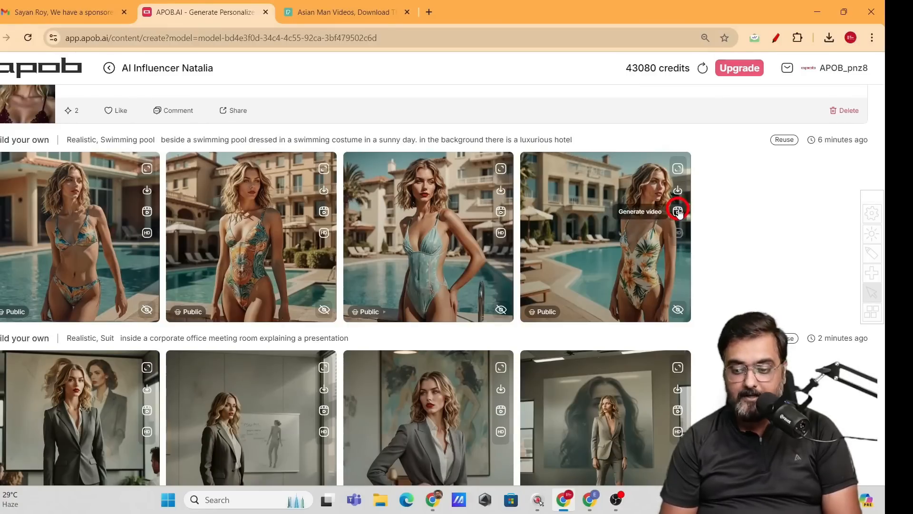
{"action": "left_click", "coordinate": [677, 211]}
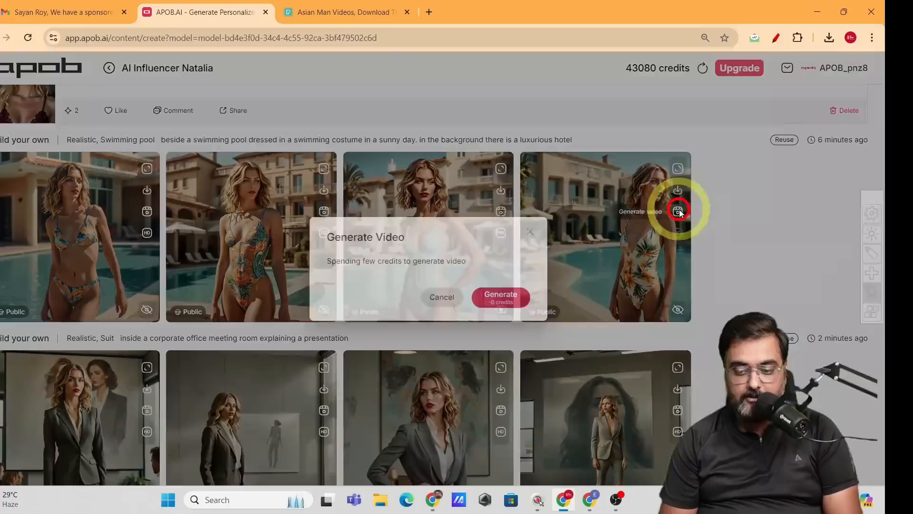
{"action": "left_click", "coordinate": [499, 297]}
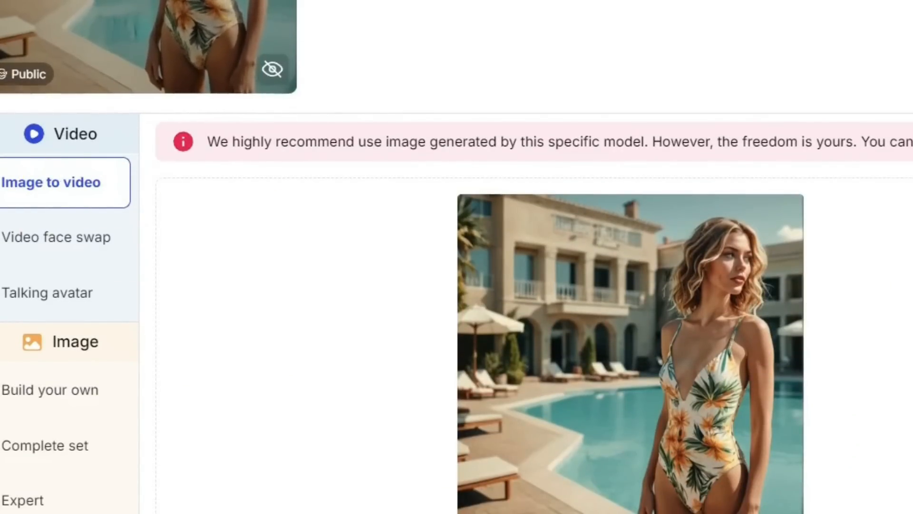
- Upload the bearded man's office portrait, generate its video, and preview the result
{"action": "left_click", "coordinate": [731, 303]}
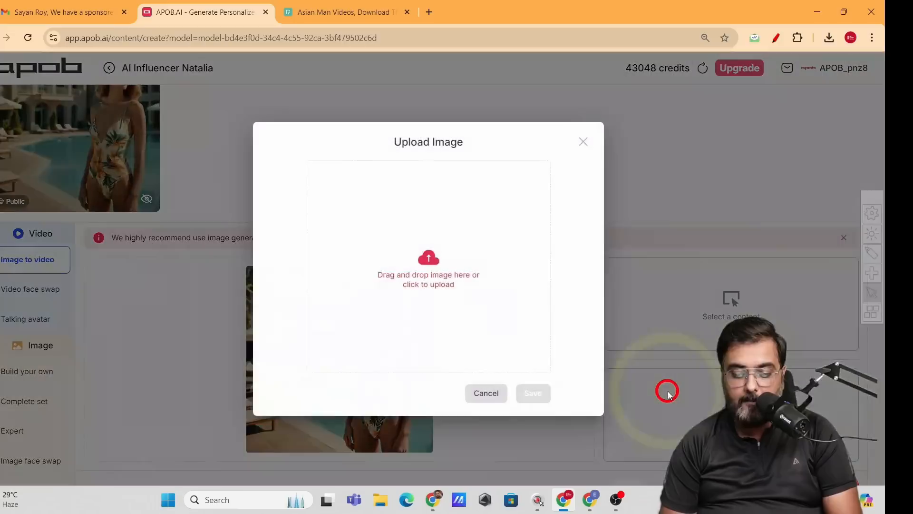
{"action": "mouse_move", "coordinate": [443, 265]}
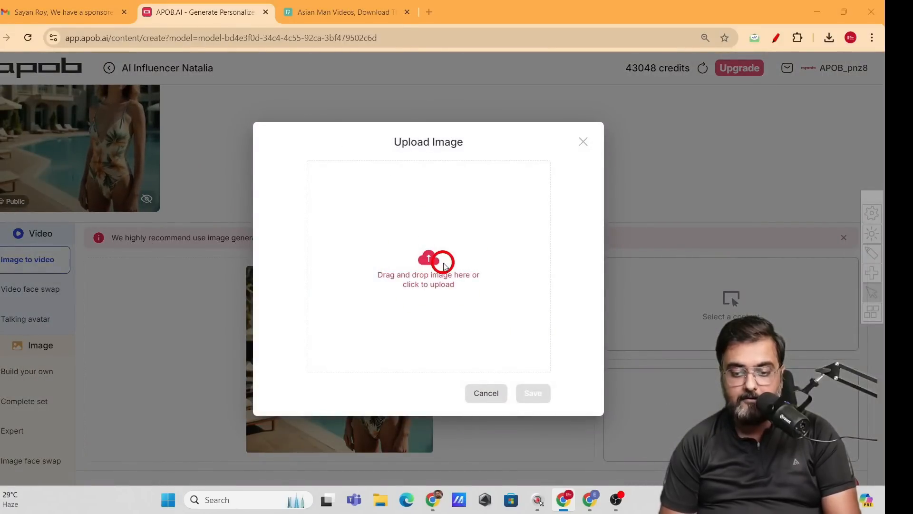
{"action": "left_click", "coordinate": [428, 268]}
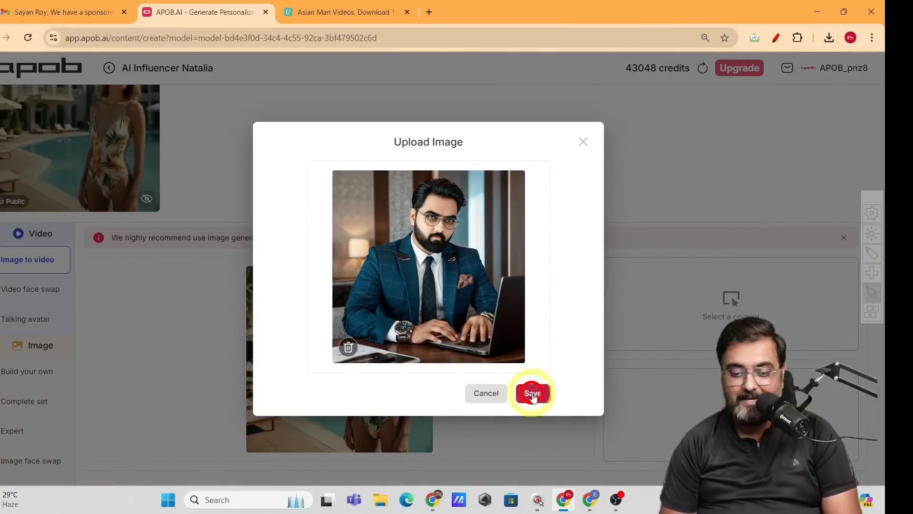
{"action": "left_click", "coordinate": [531, 392]}
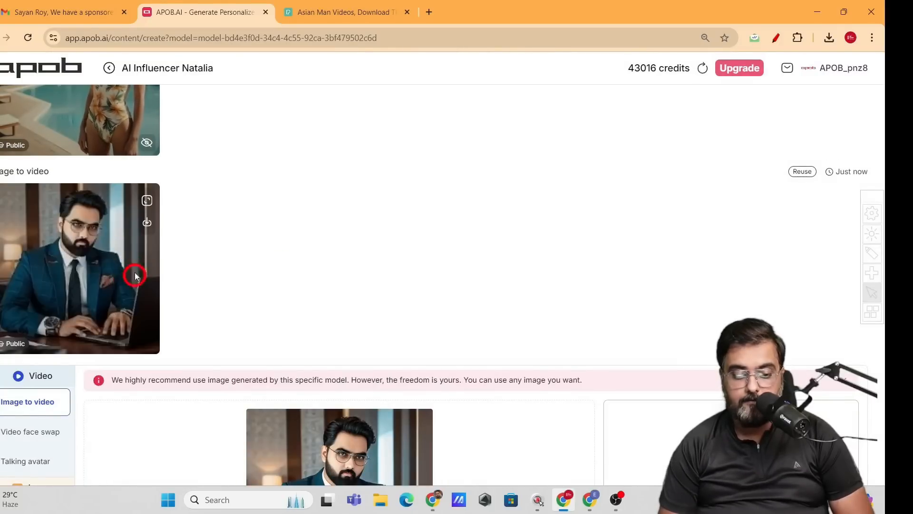
{"action": "left_click", "coordinate": [147, 200]}
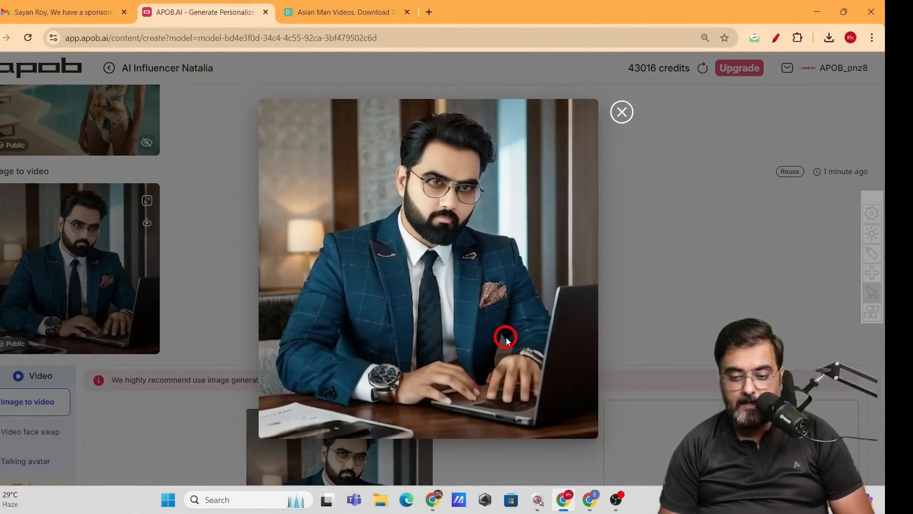
{"action": "left_click", "coordinate": [622, 111]}
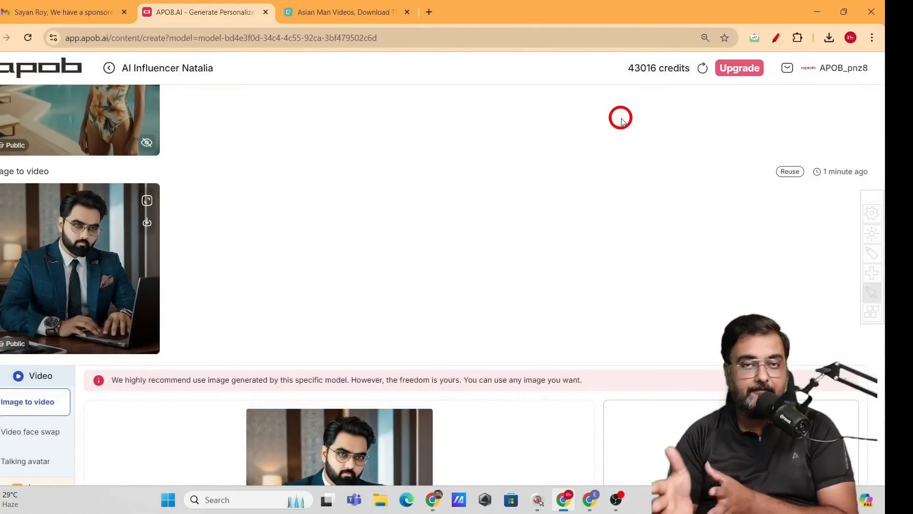
{"action": "mouse_move", "coordinate": [449, 135]}
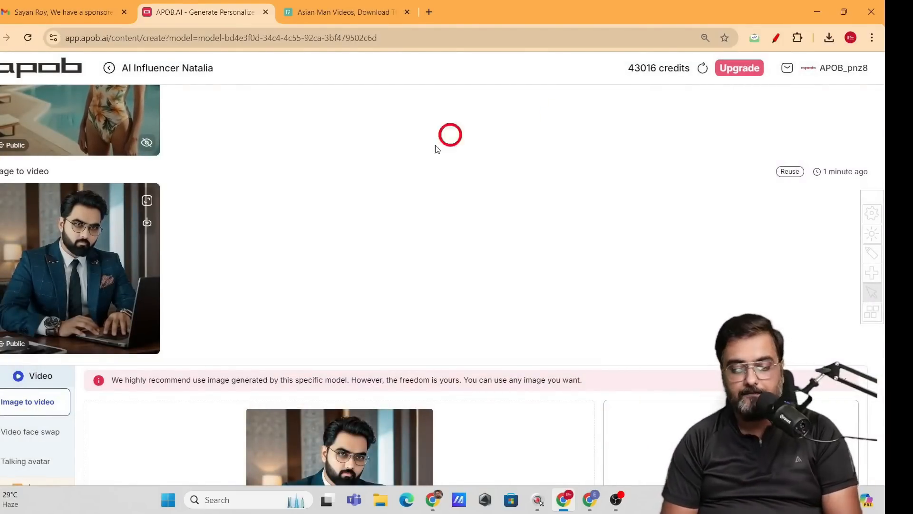
{"action": "mouse_move", "coordinate": [331, 275]}
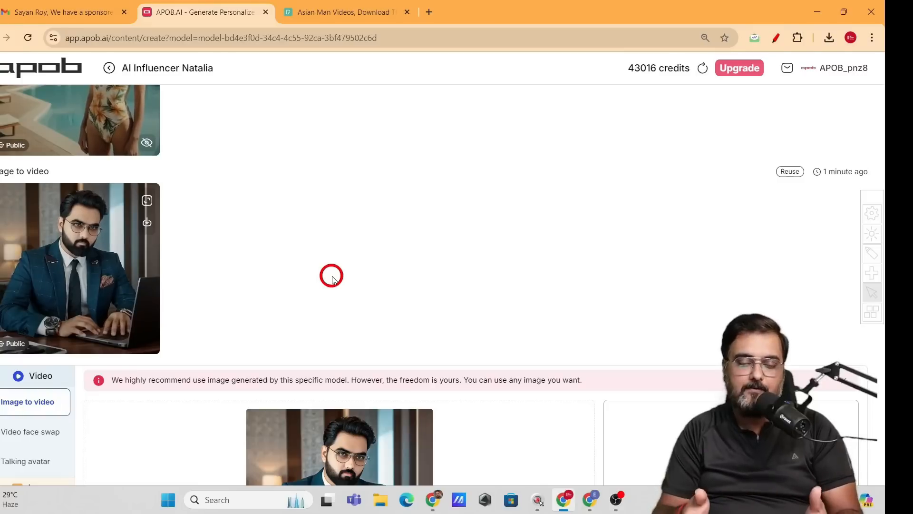
{"action": "mouse_move", "coordinate": [232, 278]}
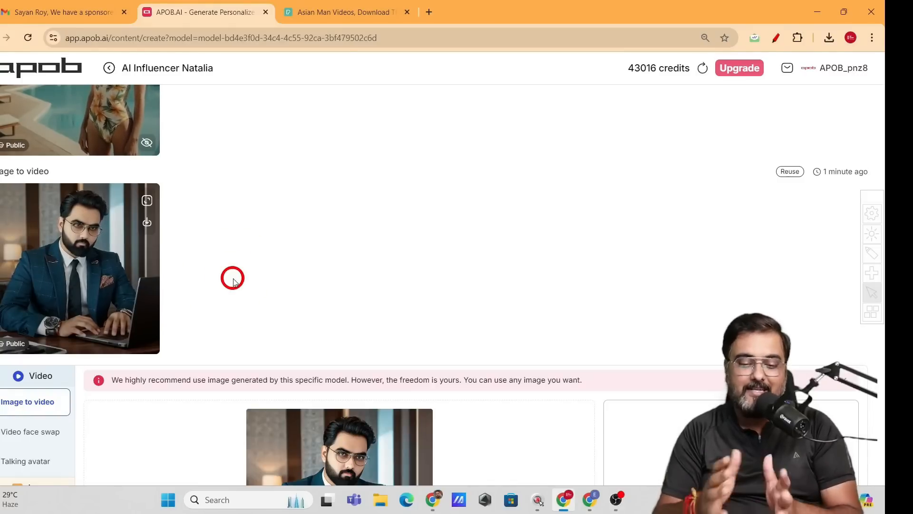
{"action": "scroll", "scroll_direction": "down", "scroll_amount": 3}
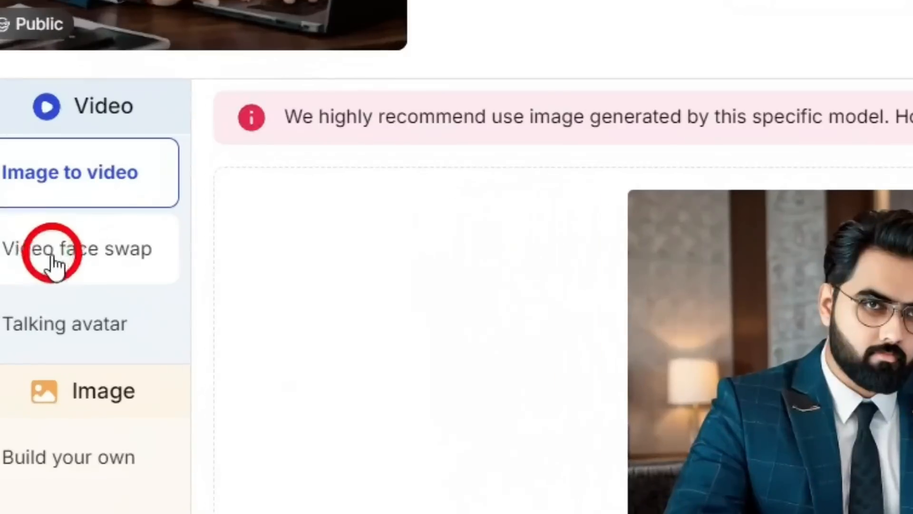
- Open Video face swap and upload the smiling blonde woman's clip
{"action": "left_click", "coordinate": [44, 247]}
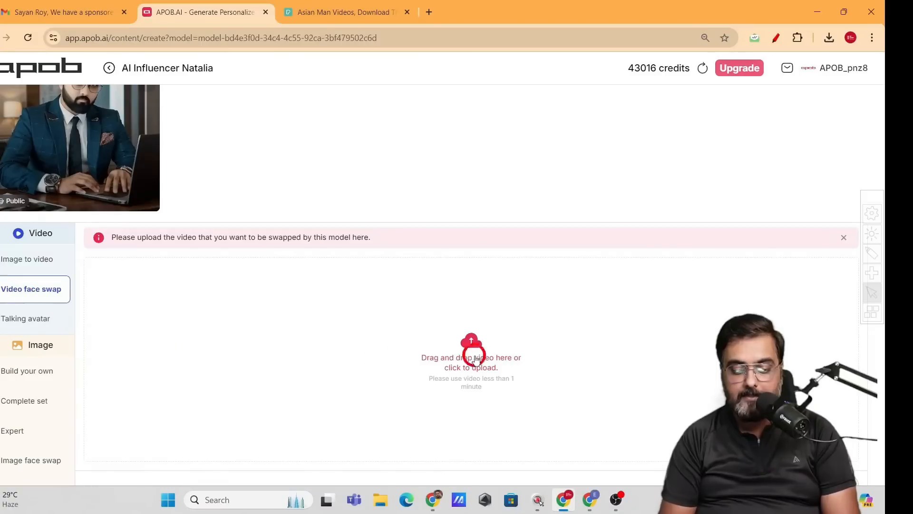
{"action": "left_click", "coordinate": [471, 361]}
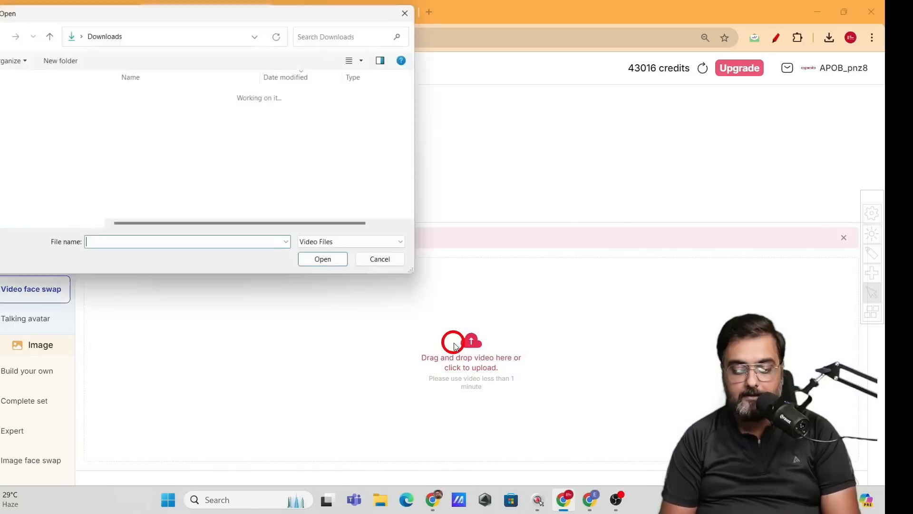
{"action": "left_click", "coordinate": [322, 258]}
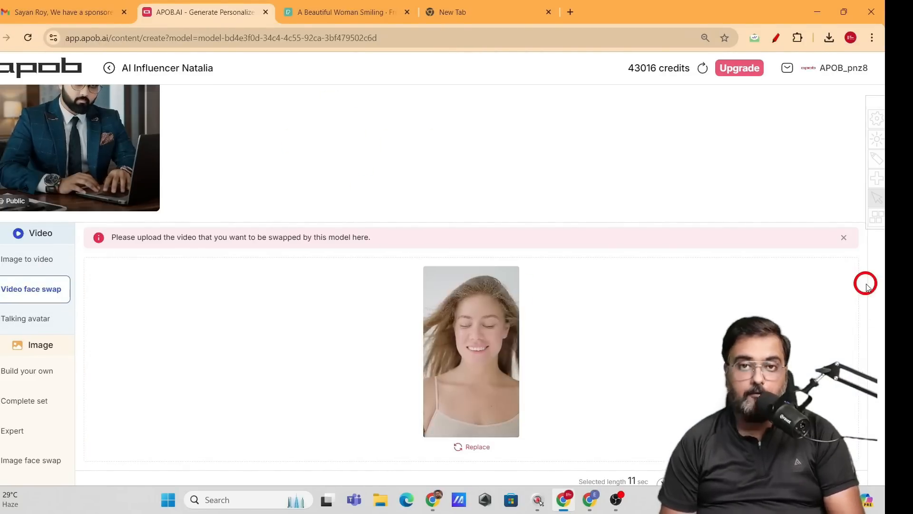
{"action": "scroll", "scroll_direction": "down", "scroll_amount": 3}
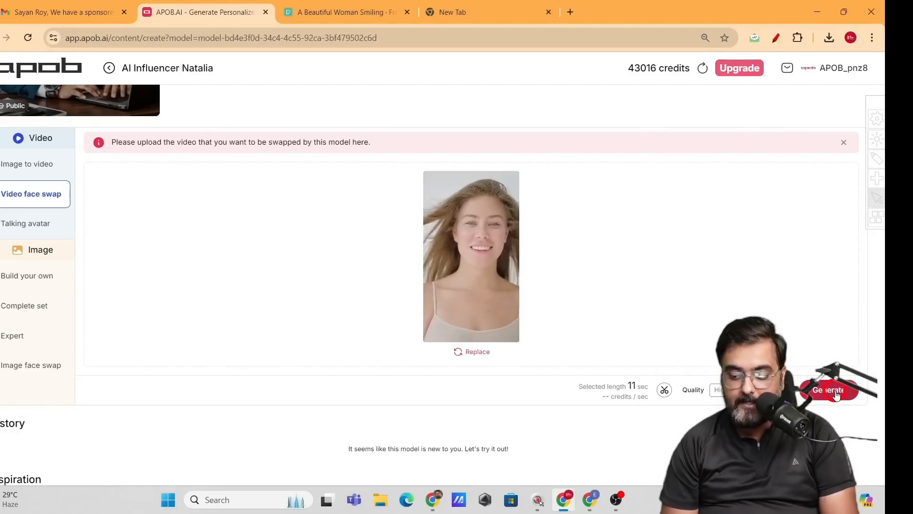
- Generate the Natalia face swap video and preview it enlarged
{"action": "left_click", "coordinate": [830, 390]}
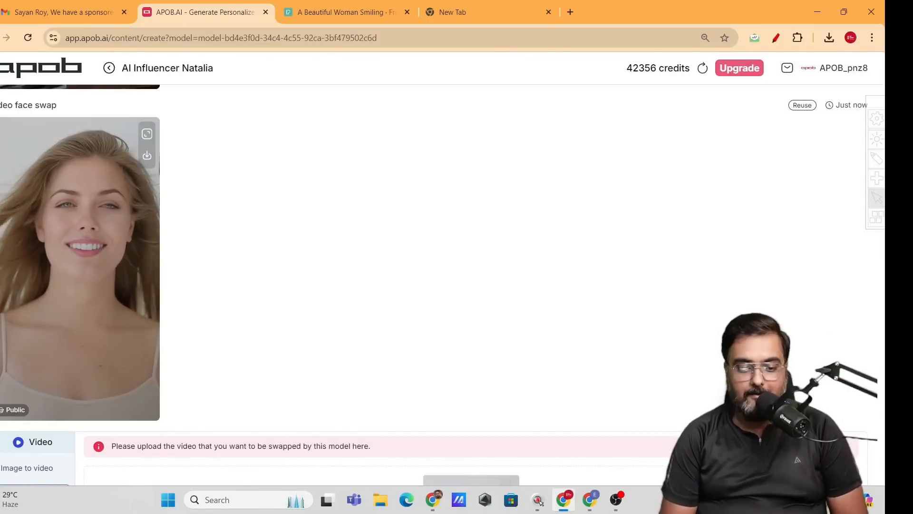
{"action": "left_click", "coordinate": [146, 134]}
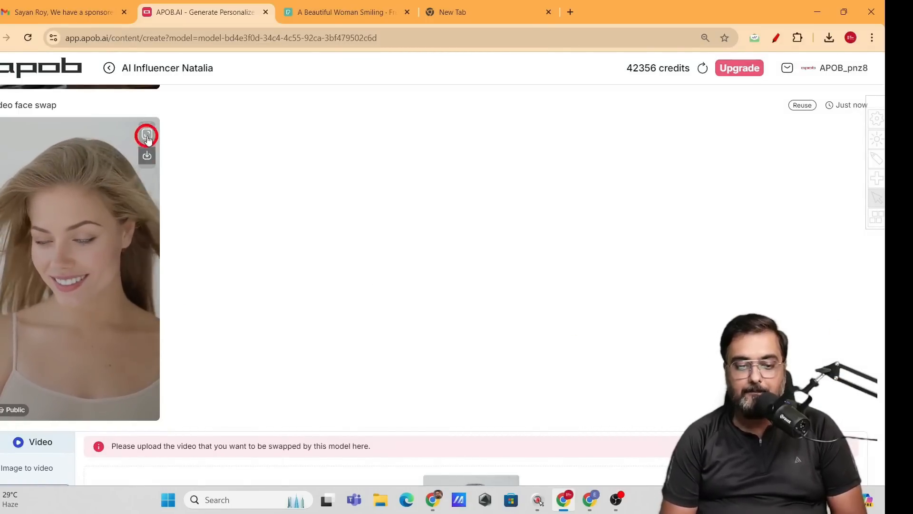
{"action": "left_click", "coordinate": [146, 134]}
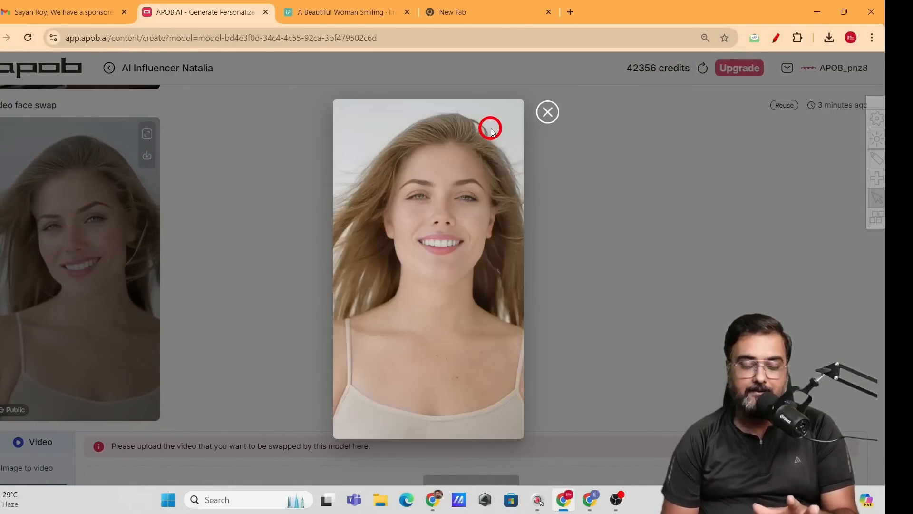
{"action": "left_click", "coordinate": [547, 112]}
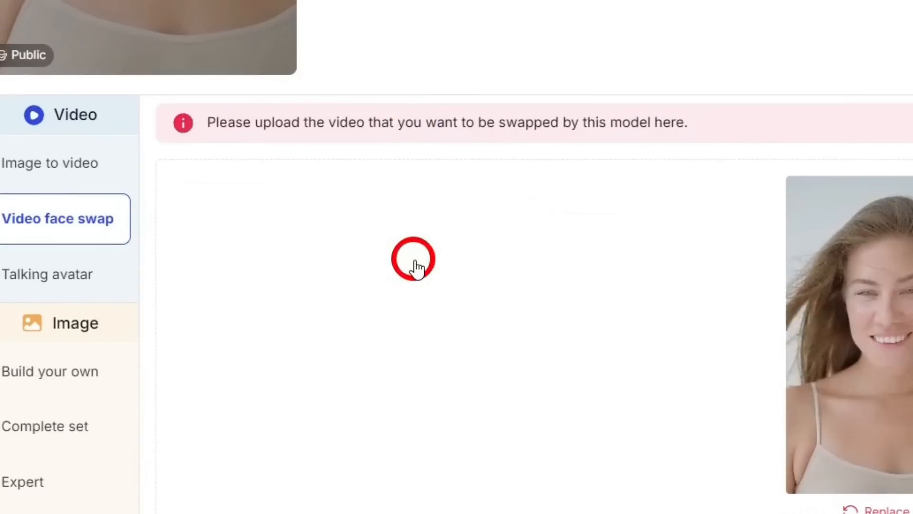
{"action": "mouse_move", "coordinate": [64, 274]}
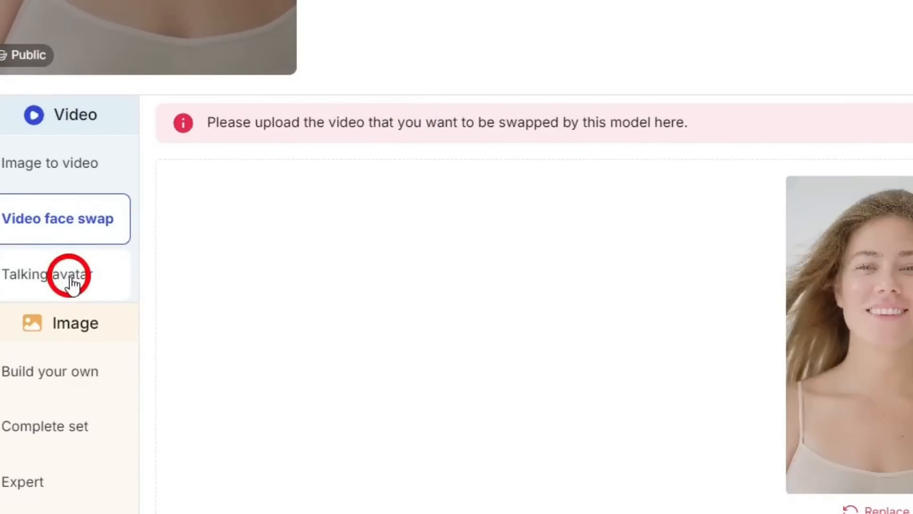
- In Talking avatar, load the bearded man's blue-suit laptop portrait from Personal as reference
{"action": "left_click", "coordinate": [46, 275]}
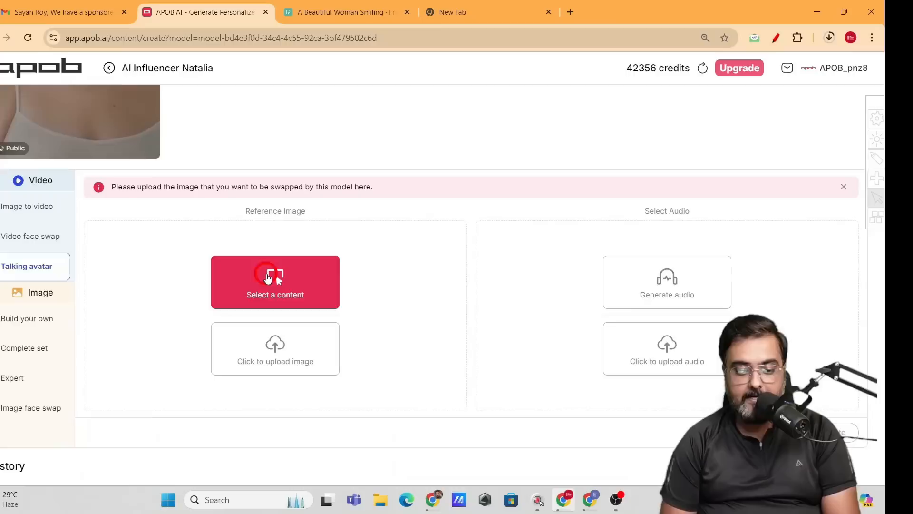
{"action": "left_click", "coordinate": [275, 282]}
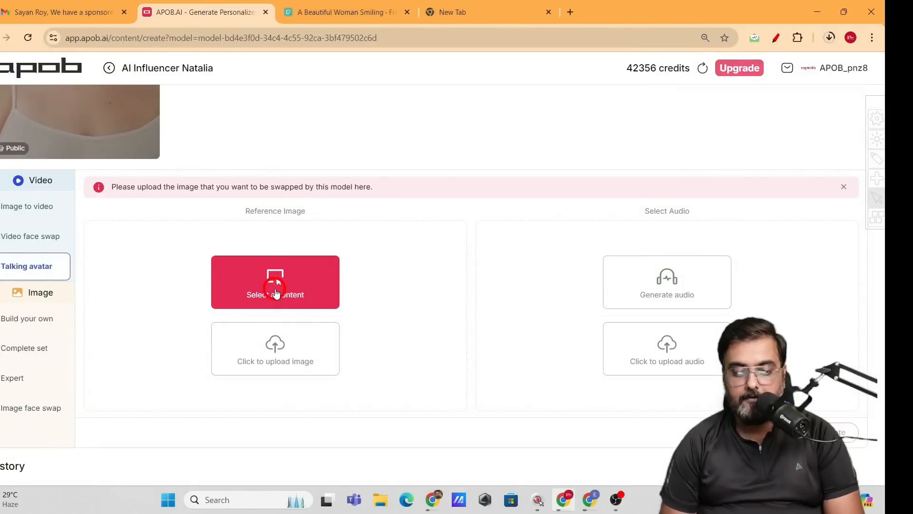
{"action": "left_click", "coordinate": [275, 282]}
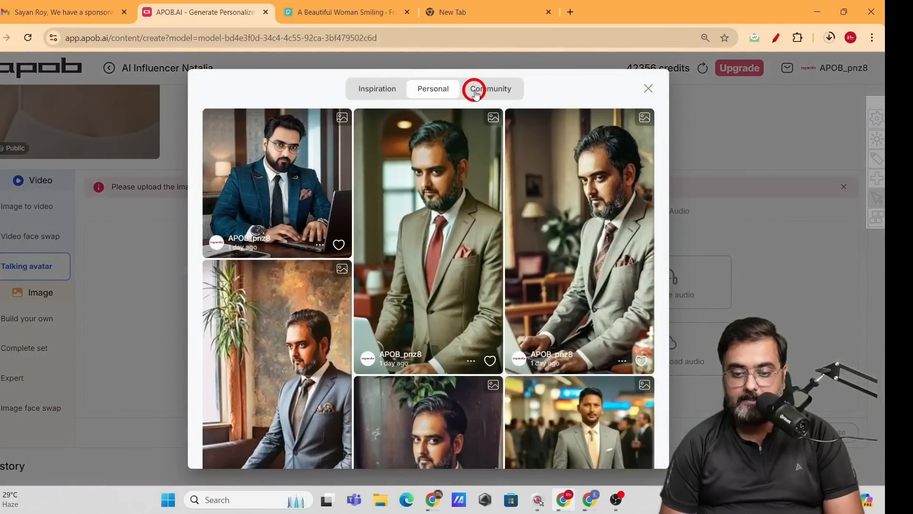
{"action": "left_click", "coordinate": [490, 88]}
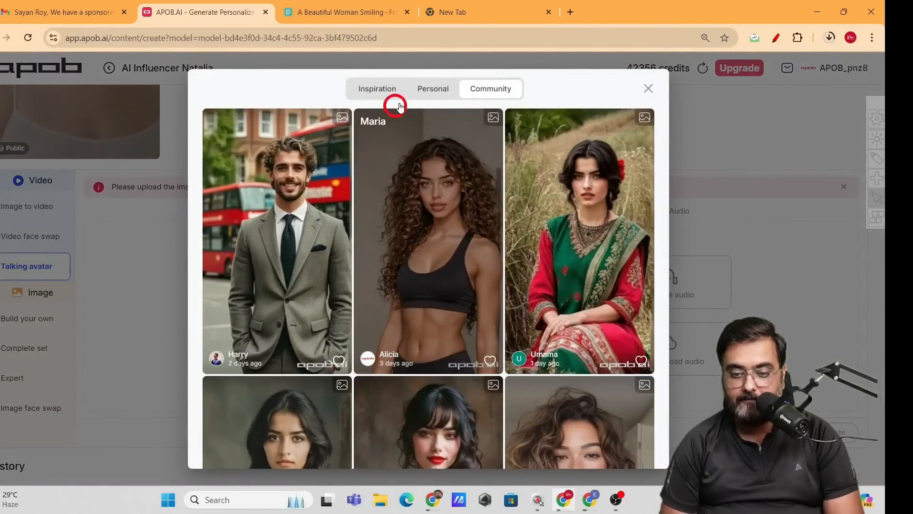
{"action": "left_click", "coordinate": [432, 88]}
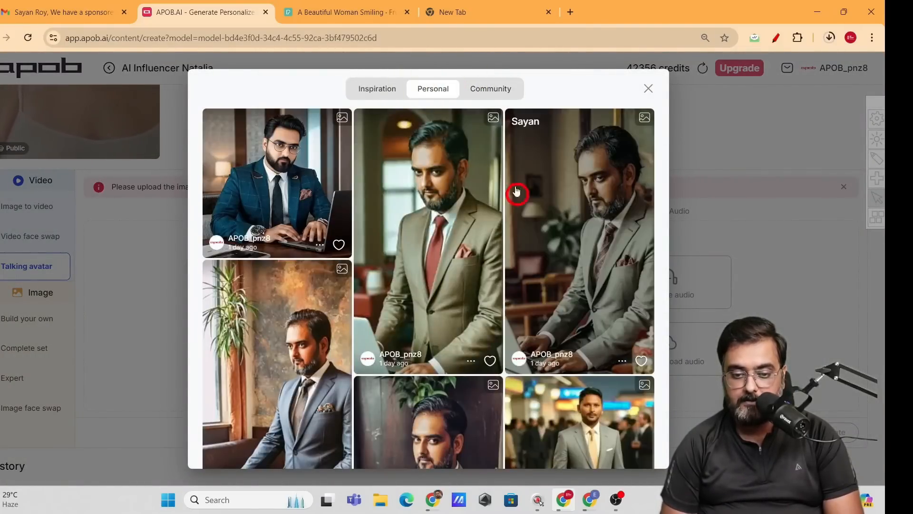
{"action": "left_click", "coordinate": [376, 89]}
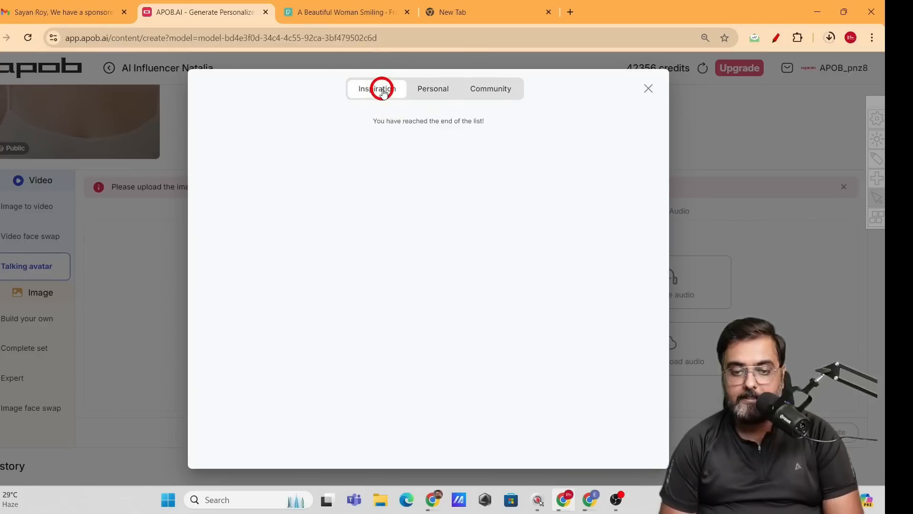
{"action": "left_click", "coordinate": [433, 89]}
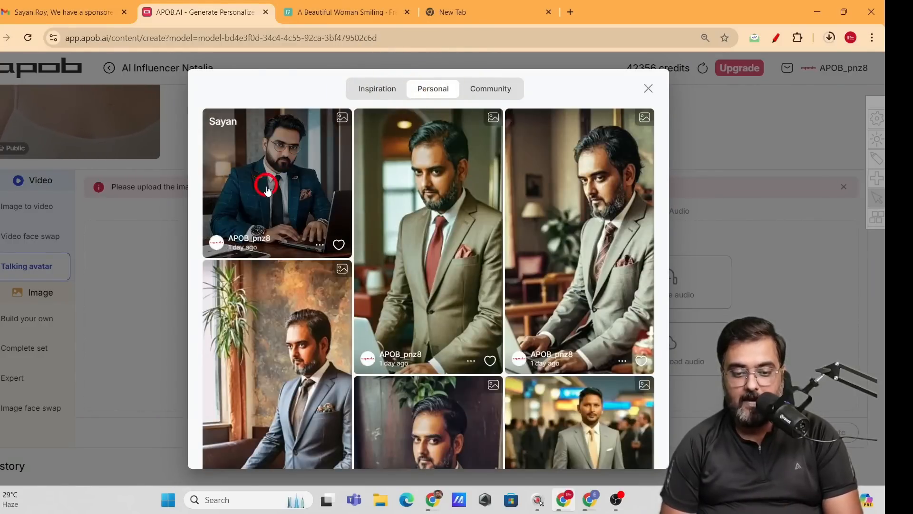
{"action": "left_click", "coordinate": [276, 182]}
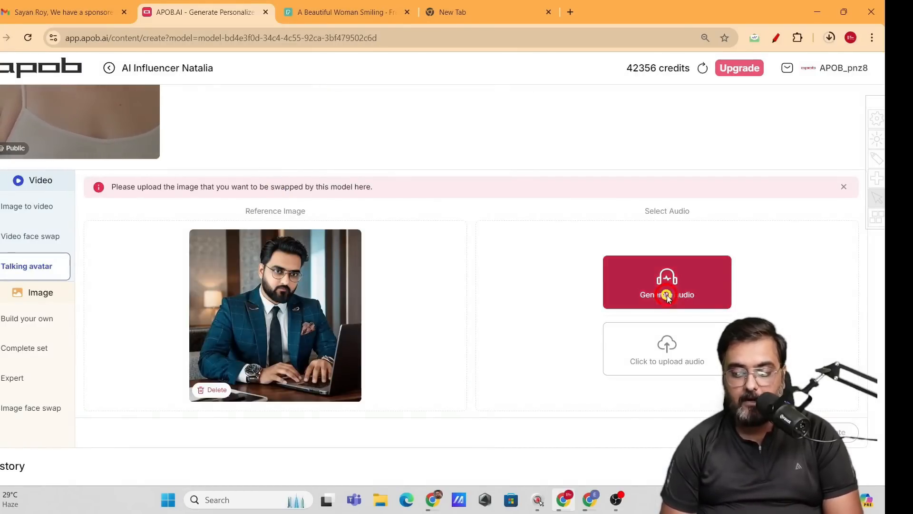
- Dismiss the Generate audio dialog and open the audio upload window to load a track
{"action": "left_click", "coordinate": [667, 282]}
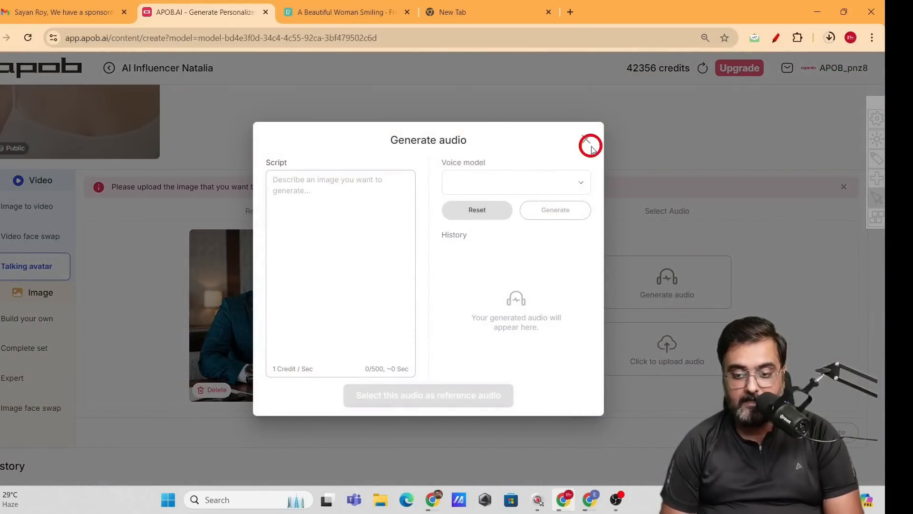
{"action": "left_click", "coordinate": [590, 144]}
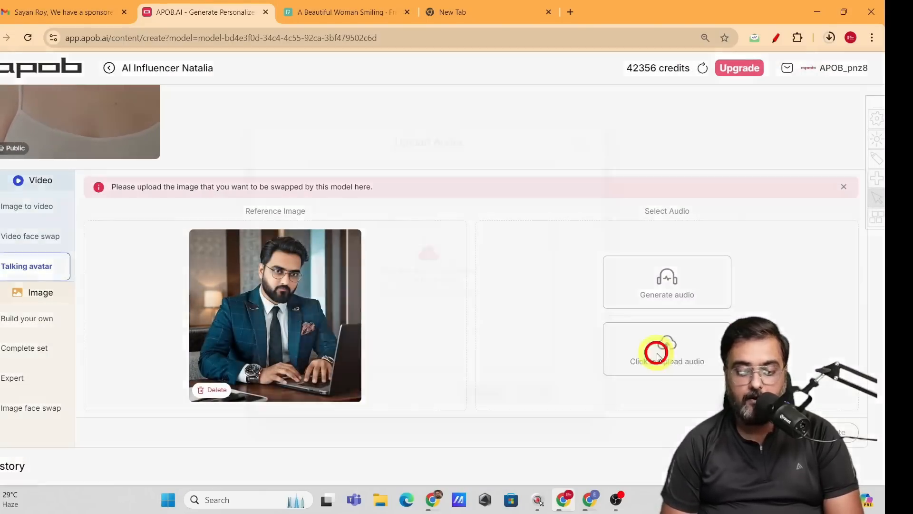
{"action": "left_click", "coordinate": [657, 353]}
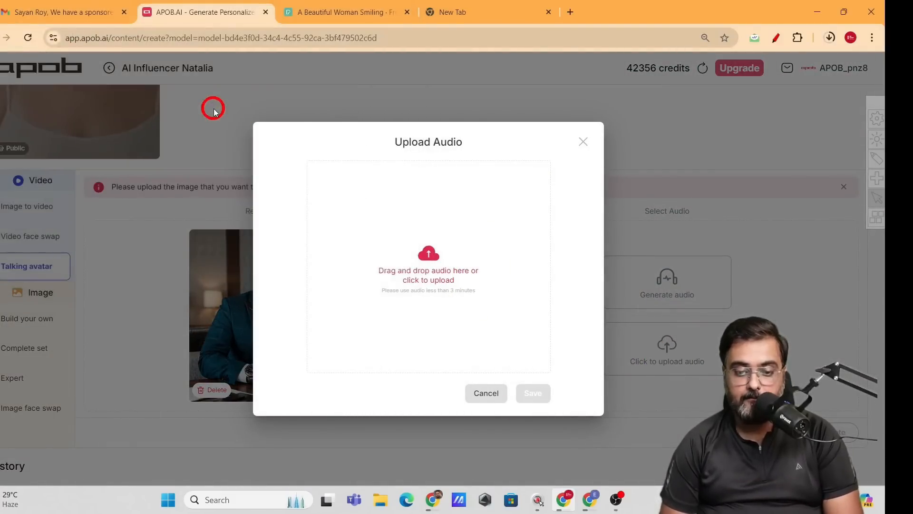
{"action": "left_click", "coordinate": [429, 270]}
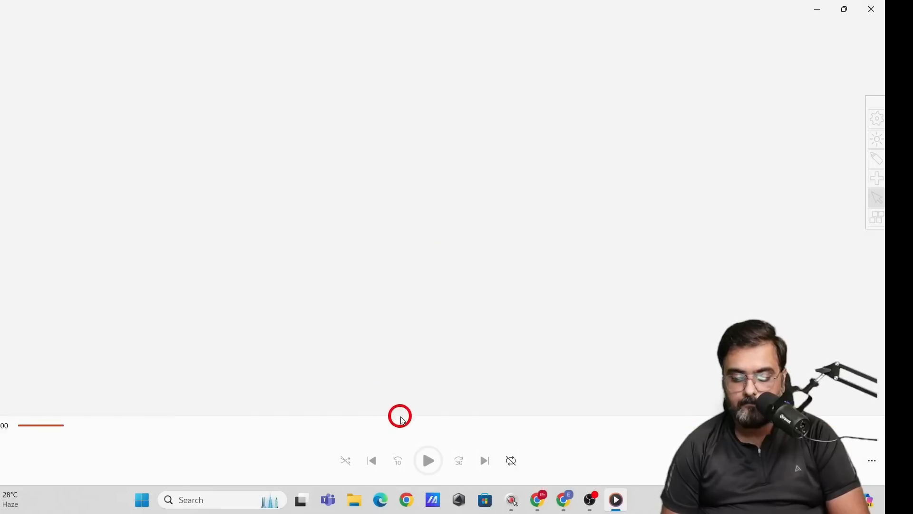
- Play the bearded man's talking avatar clip twice in Media Player, then close the player
{"action": "left_click", "coordinate": [428, 460]}
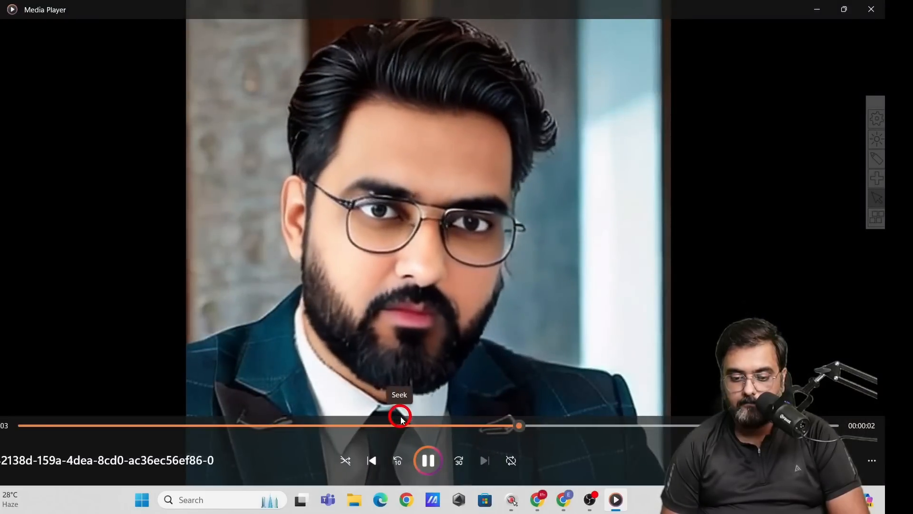
{"action": "left_click", "coordinate": [429, 460]}
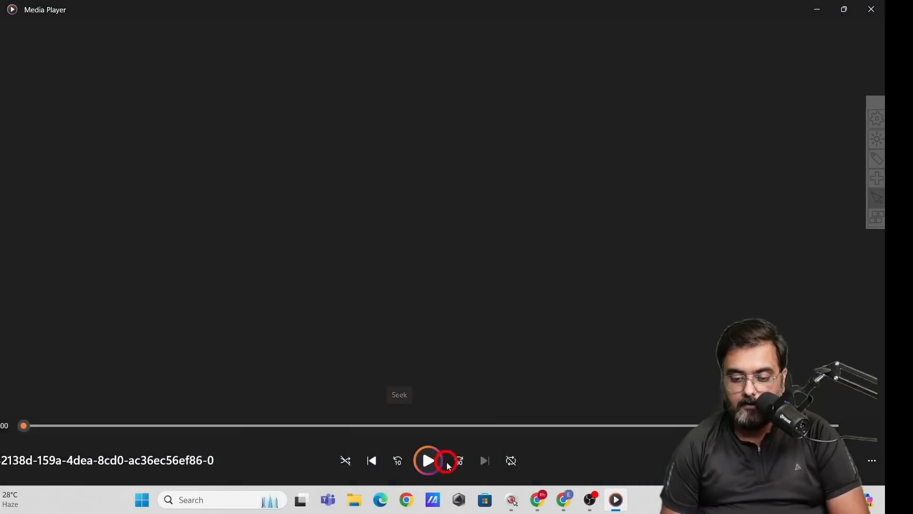
{"action": "left_click", "coordinate": [429, 460]}
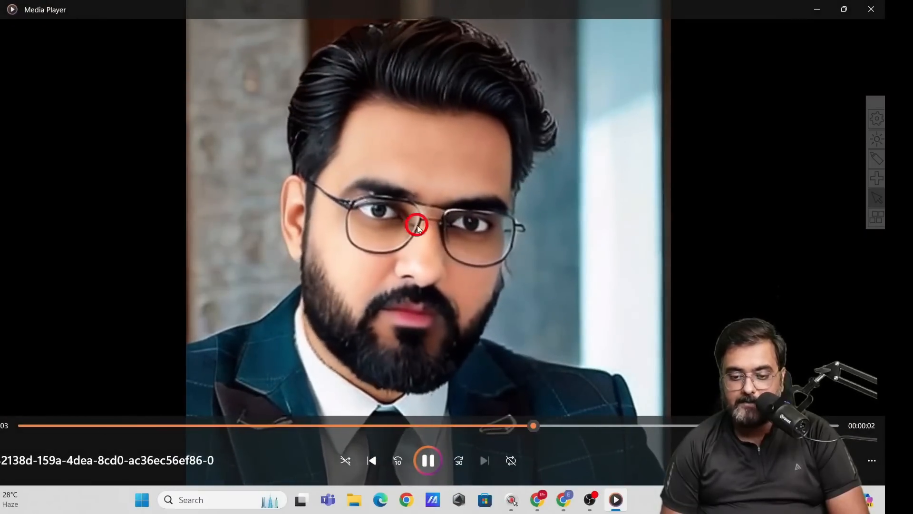
{"action": "left_click", "coordinate": [428, 460]}
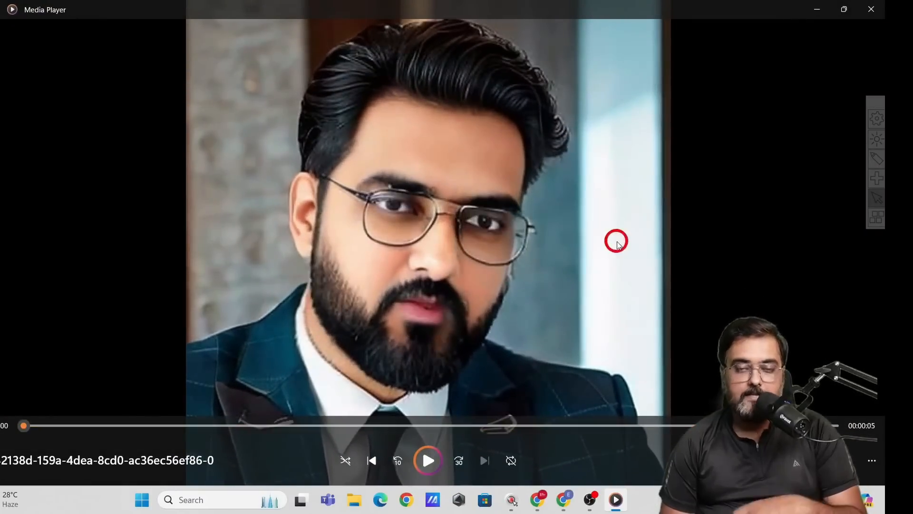
{"action": "left_click", "coordinate": [871, 9]}
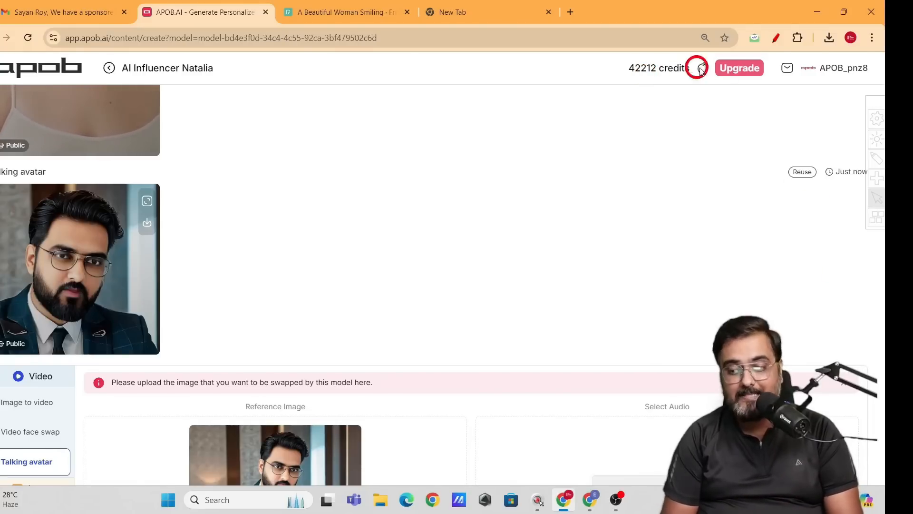
- Open the Upgrade plans page and switch billing to Pay Yearly for discounted prices
{"action": "left_click", "coordinate": [739, 68]}
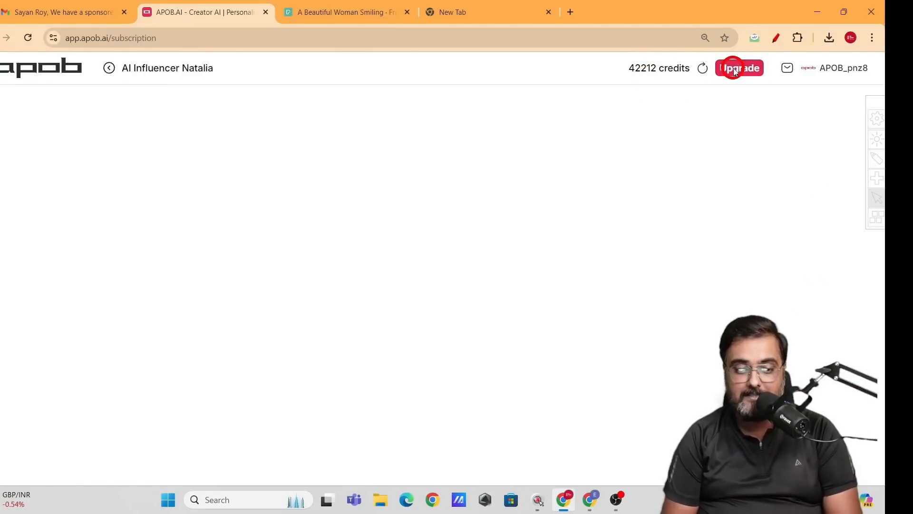
{"action": "left_click", "coordinate": [739, 68]}
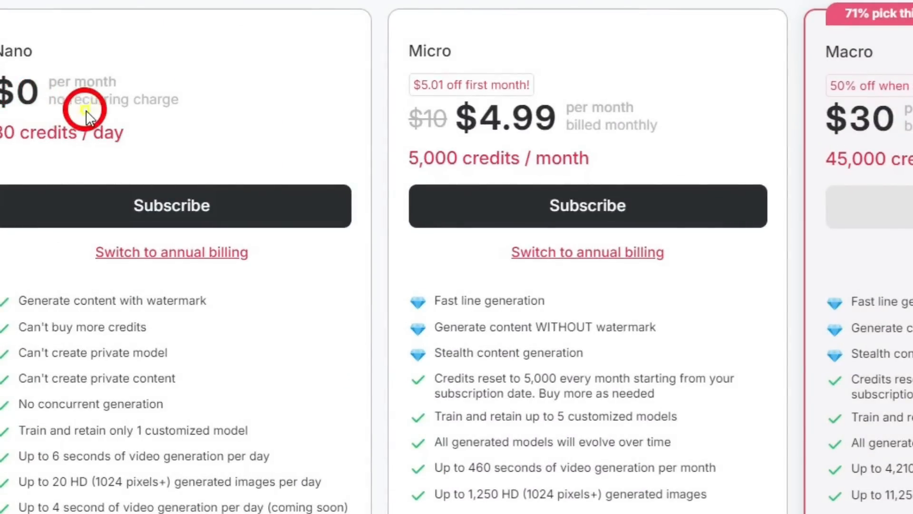
{"action": "mouse_move", "coordinate": [135, 138]}
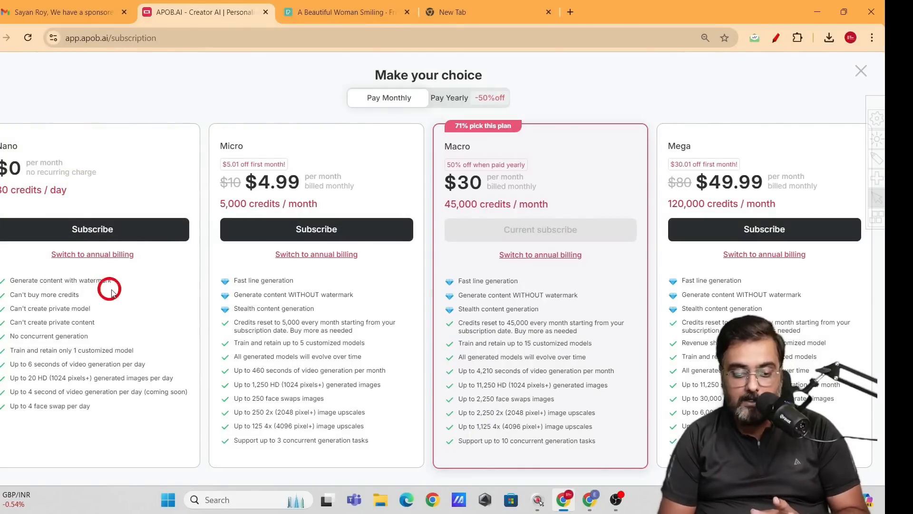
{"action": "mouse_move", "coordinate": [81, 370]}
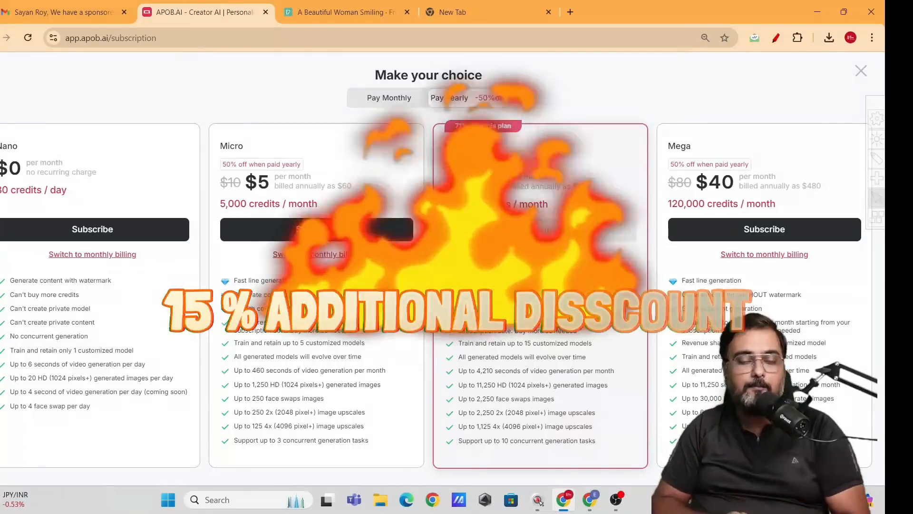
{"action": "left_click", "coordinate": [449, 97]}
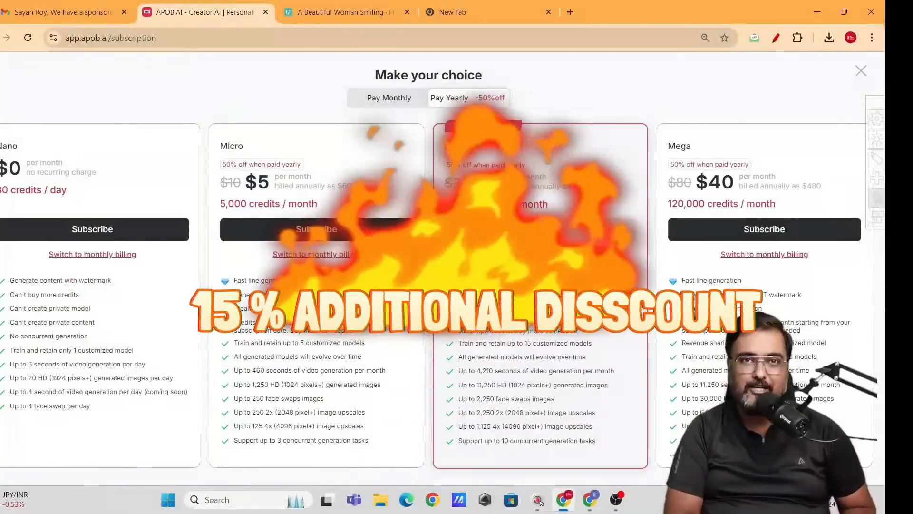